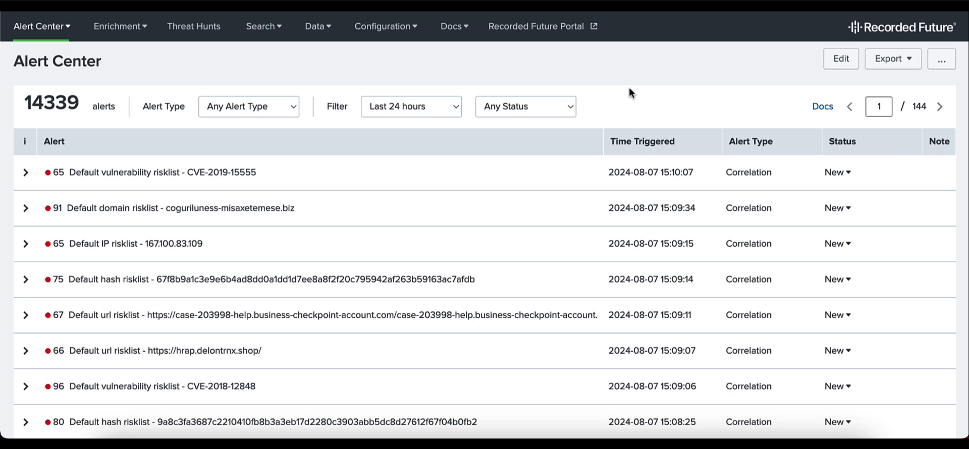
mouse_move(116, 27)
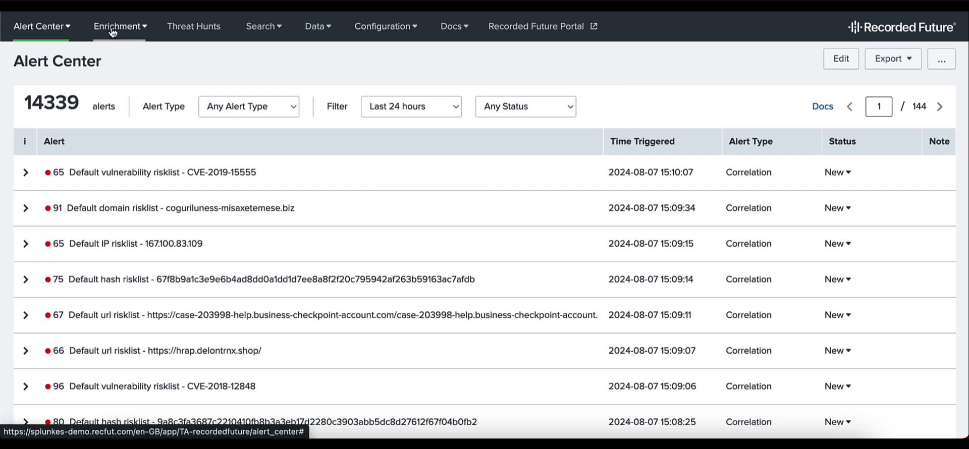
Go to Enrichment > IP Enrichment and enter 143.198.241.192 in the 'Enter an IP' field
click(119, 26)
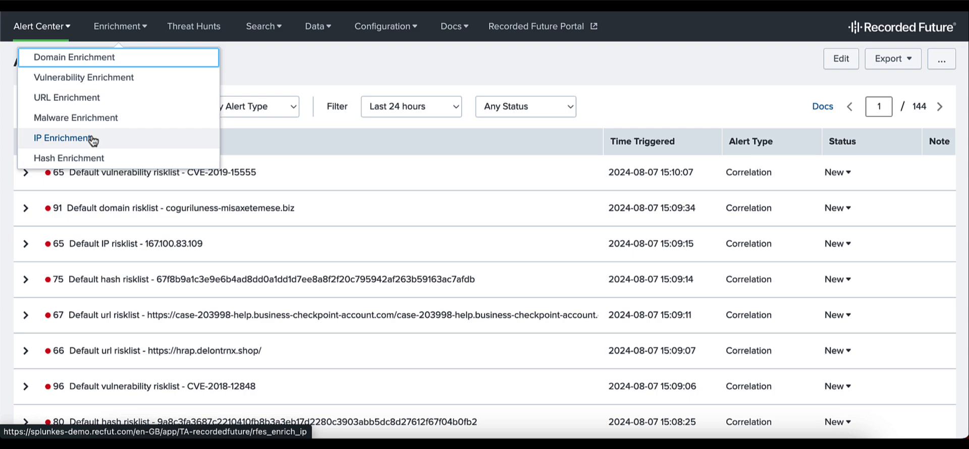
click(62, 137)
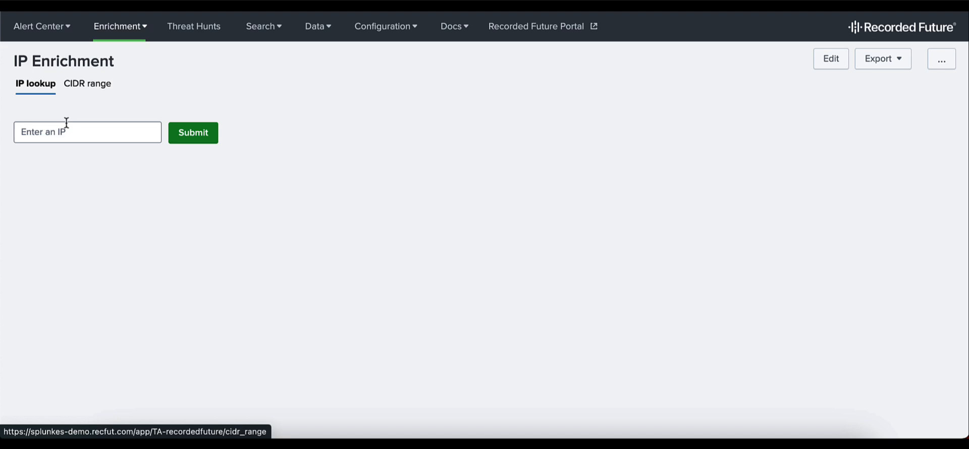
click(87, 131)
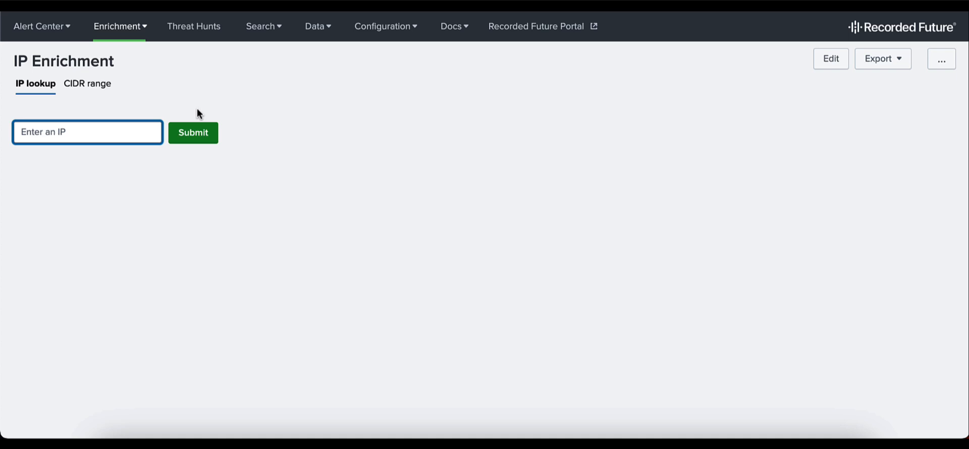
text(143.19)
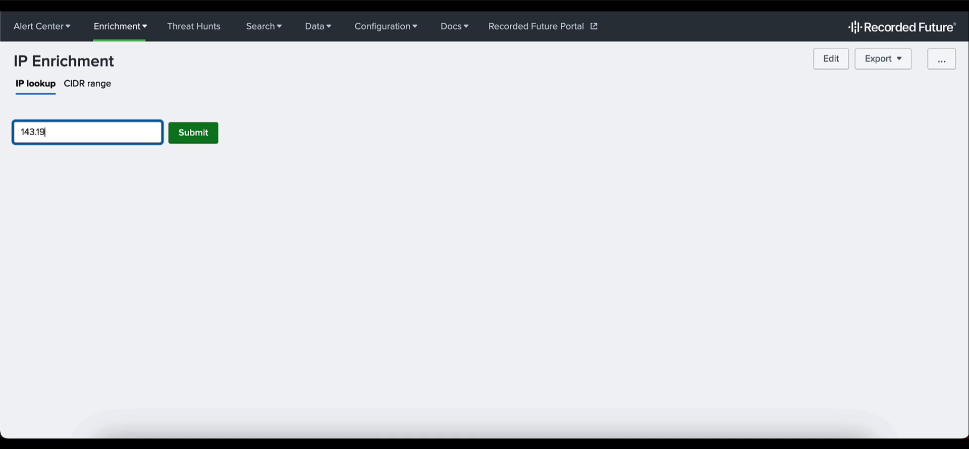
text(8.)
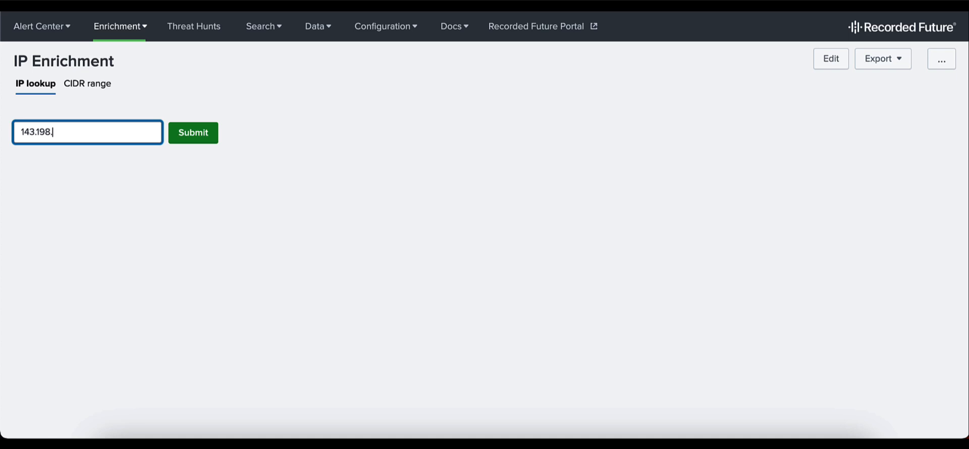
text(241.)
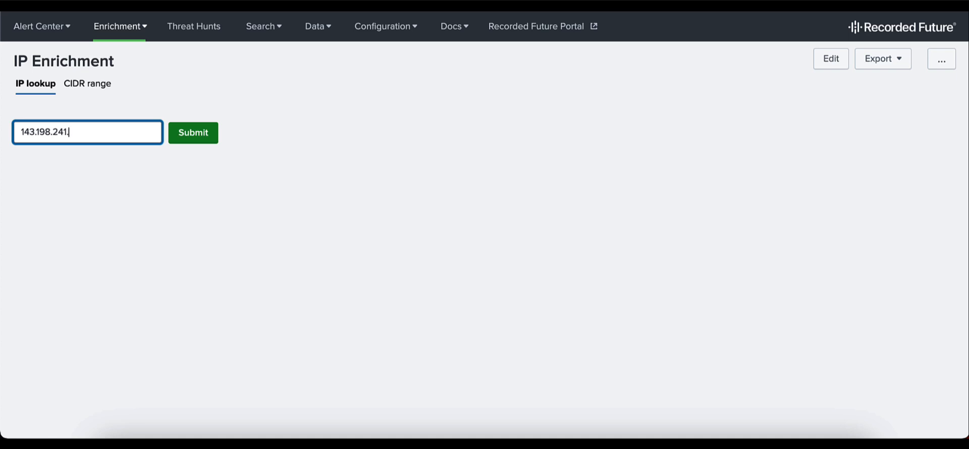
text(192)
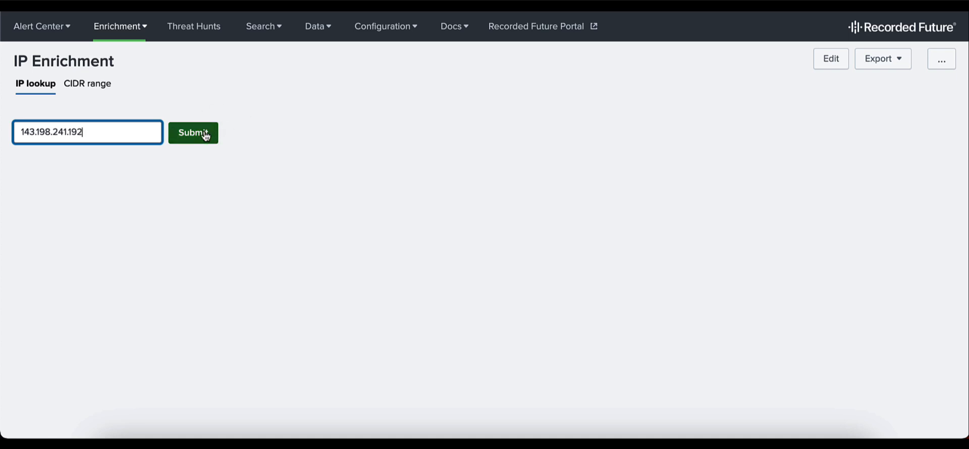
Submit the lookup for 143.198.241.192, returning Very Malicious with risk score 99
click(193, 132)
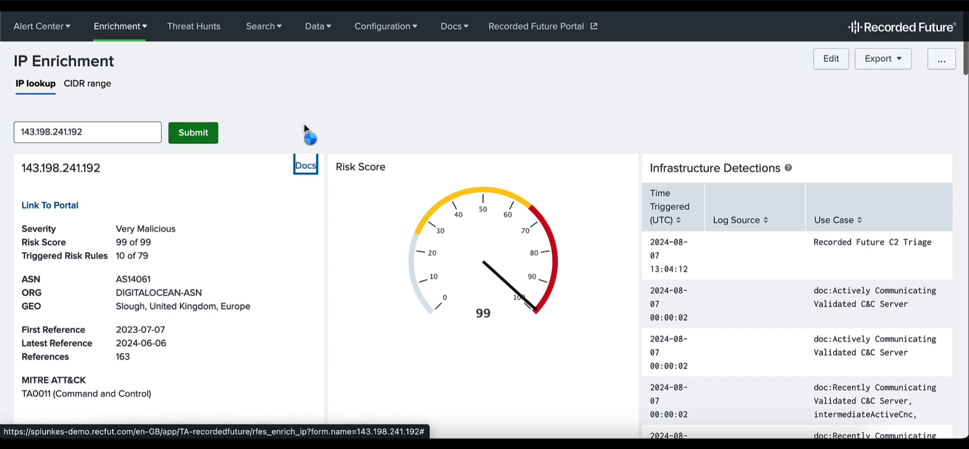
click(305, 165)
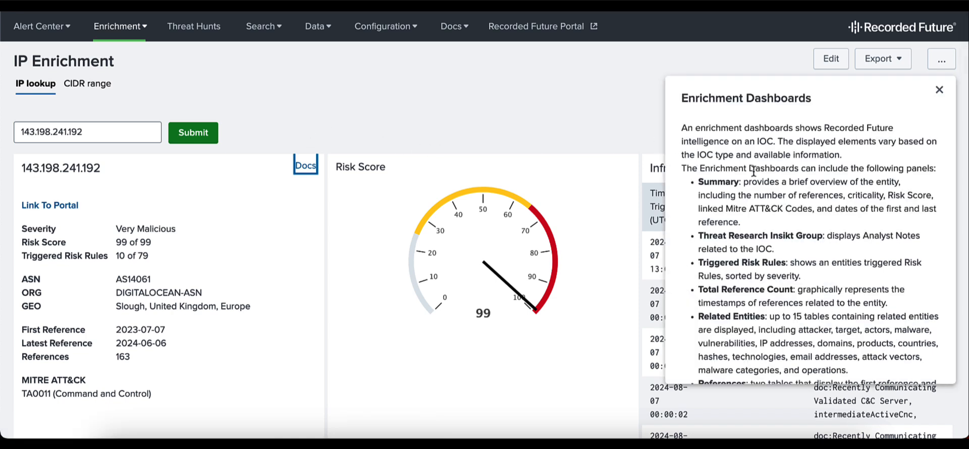
scroll(up, 3)
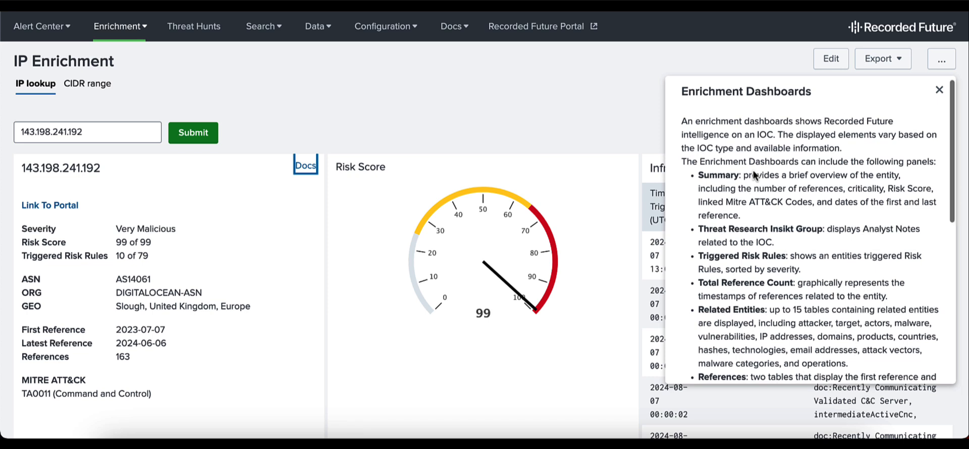
scroll(down, 3)
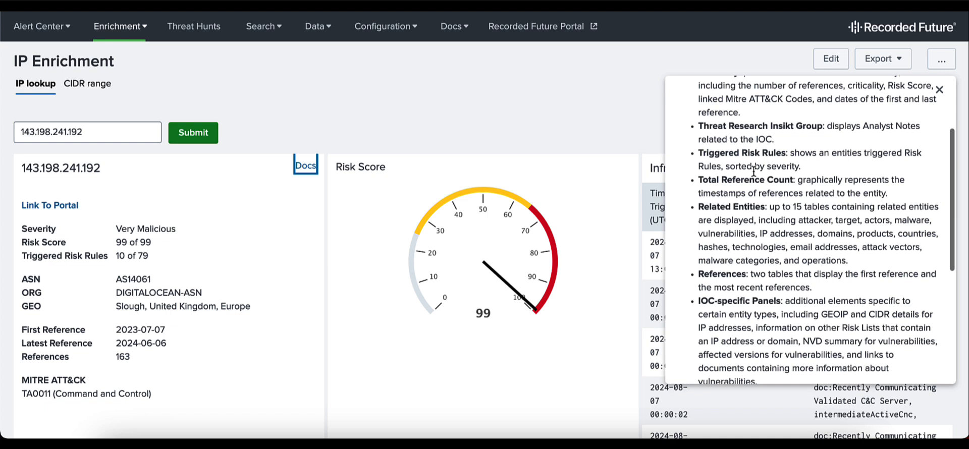
scroll(down, 3)
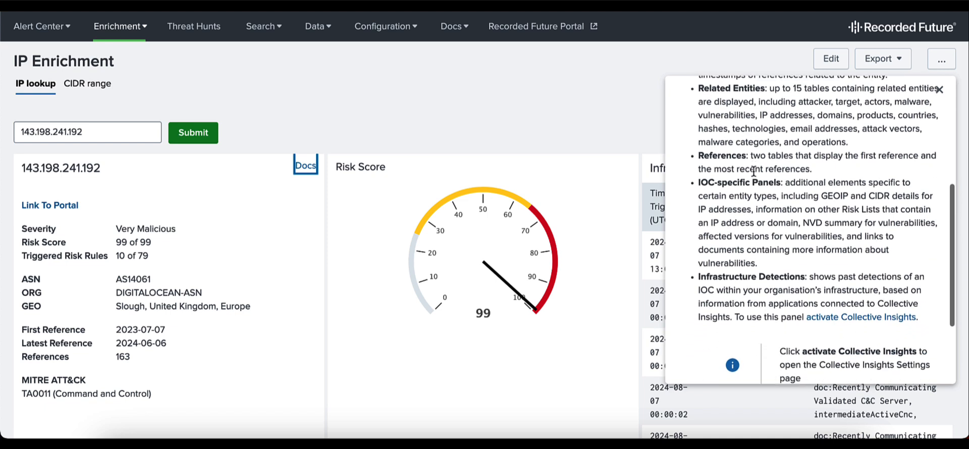
scroll(down, 3)
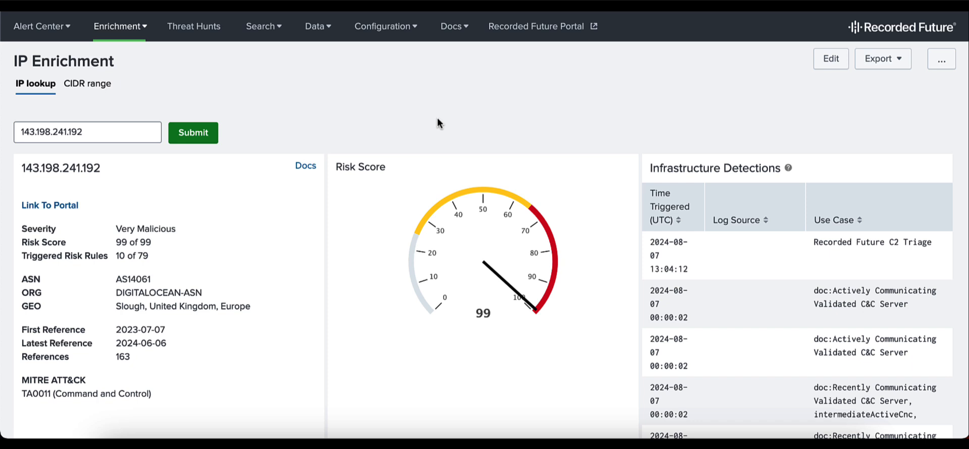
scroll(down, 3)
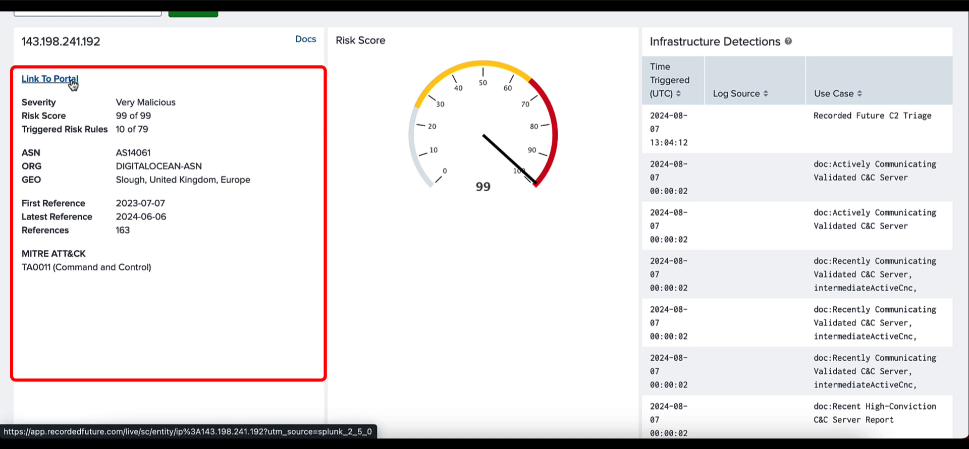
mouse_move(90, 108)
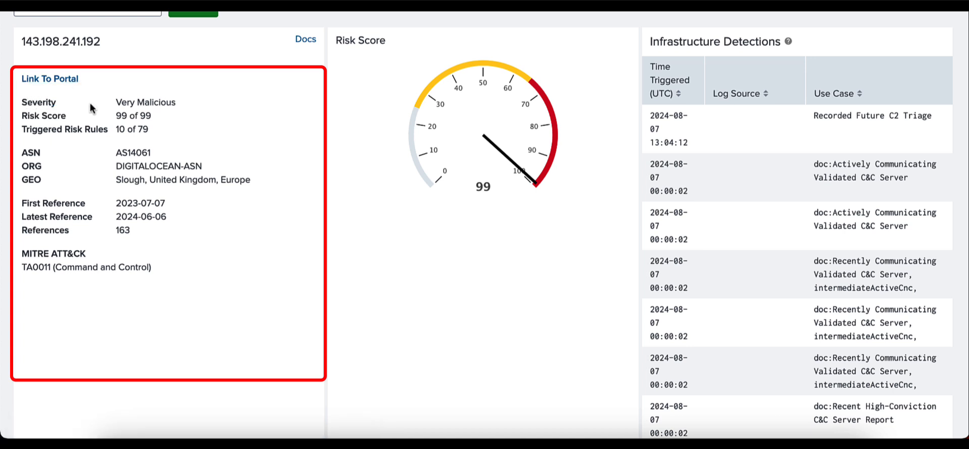
mouse_move(155, 119)
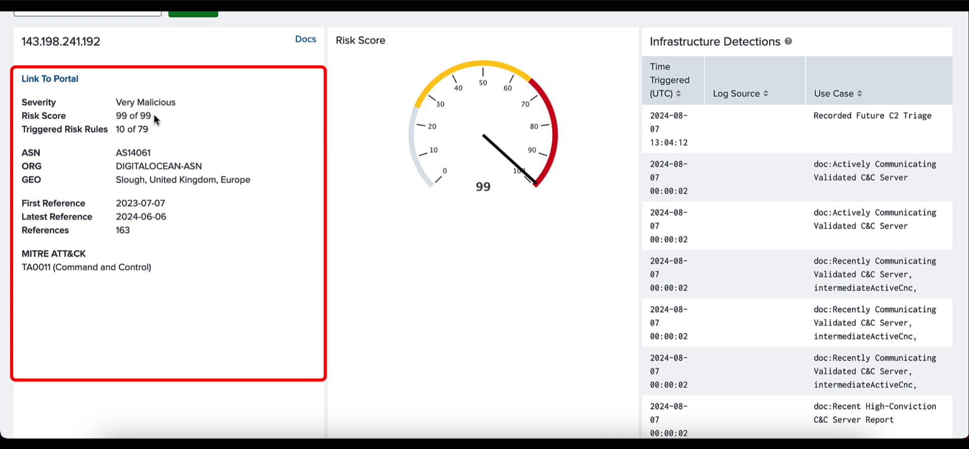
mouse_move(149, 134)
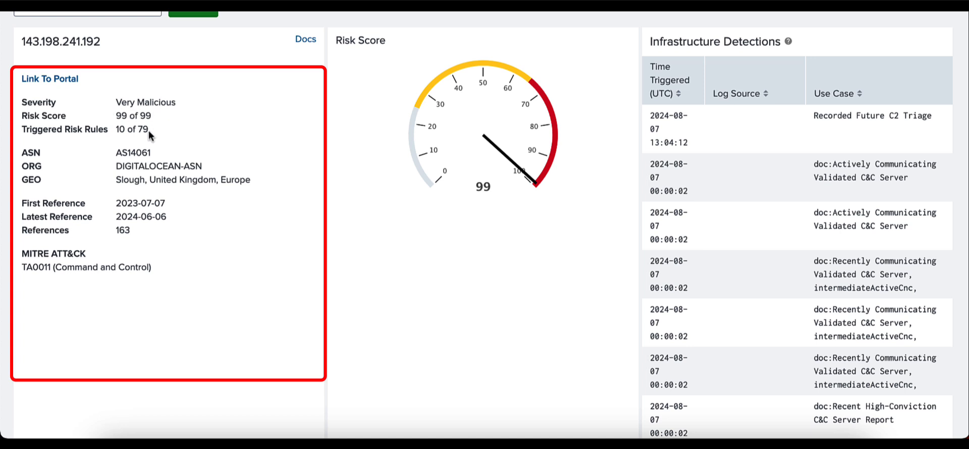
mouse_move(131, 153)
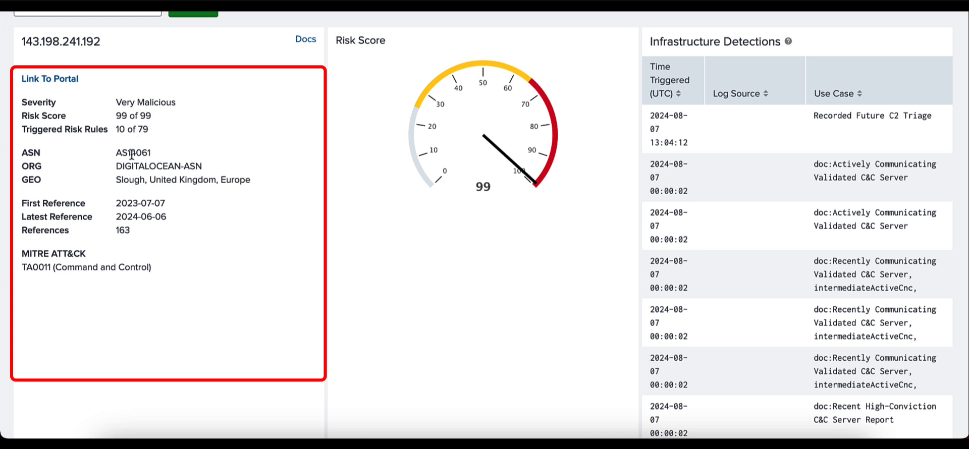
mouse_move(155, 157)
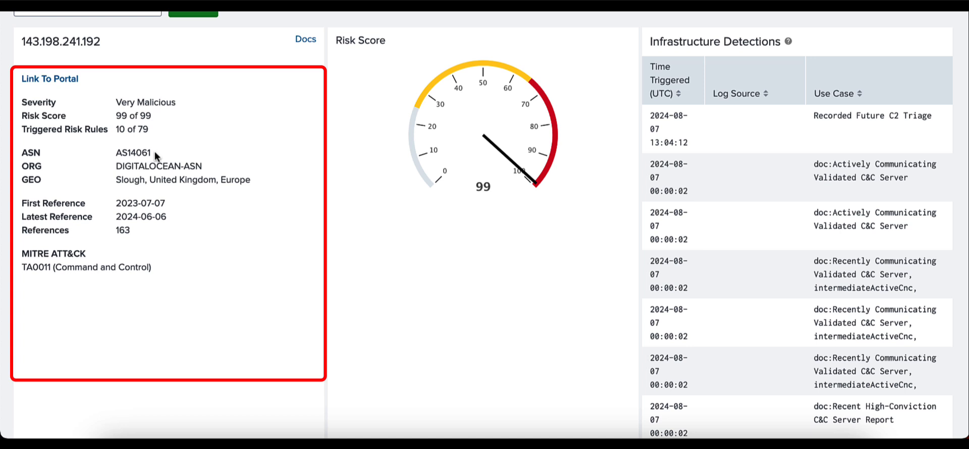
mouse_move(142, 169)
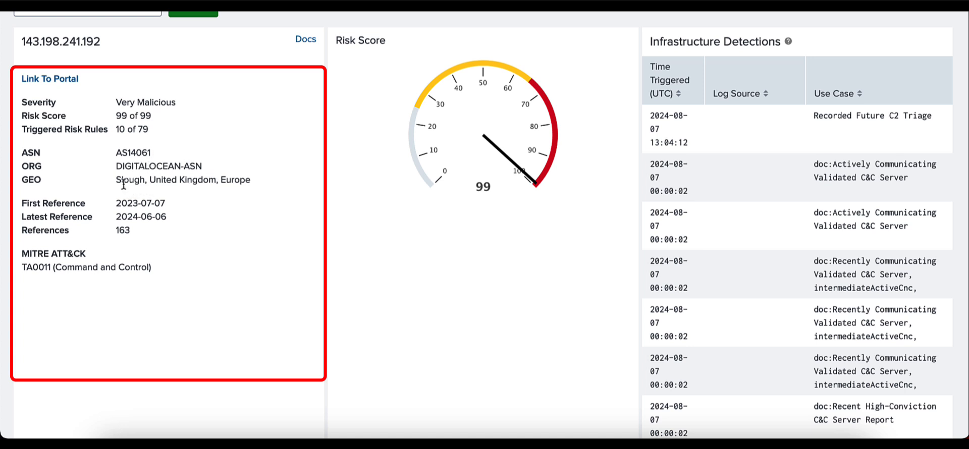
mouse_move(130, 203)
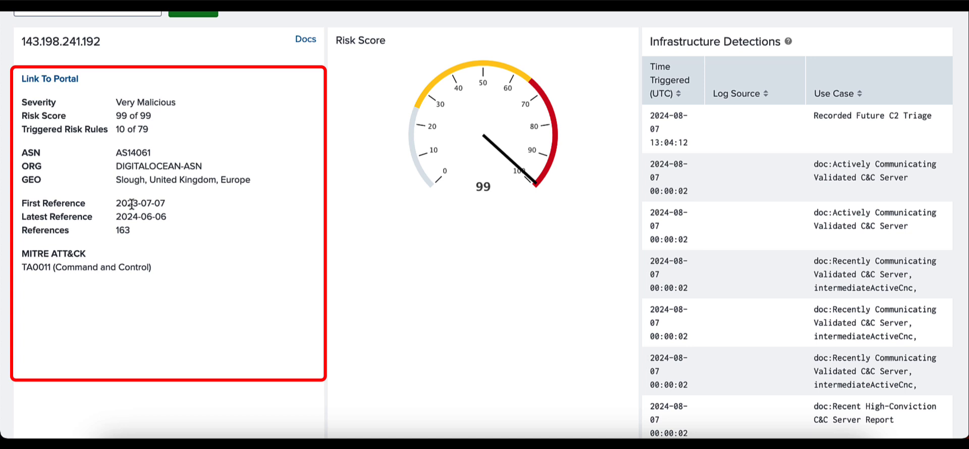
mouse_move(131, 216)
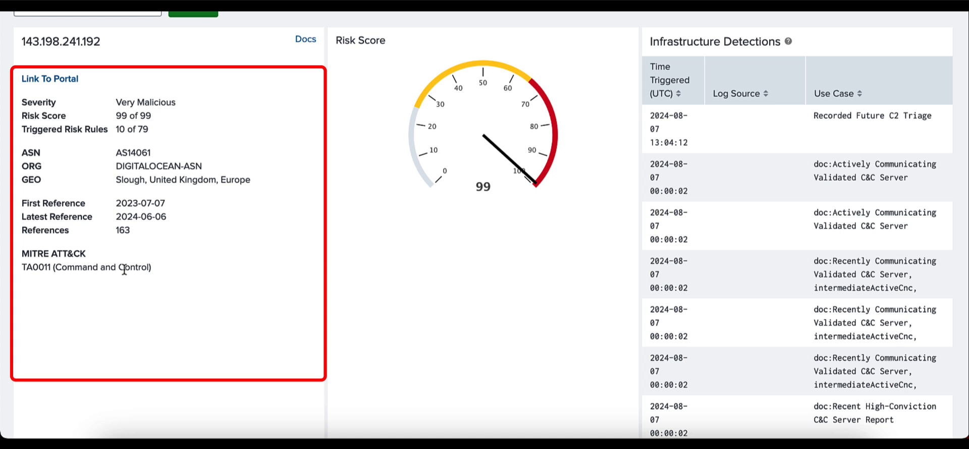
scroll(down, 3)
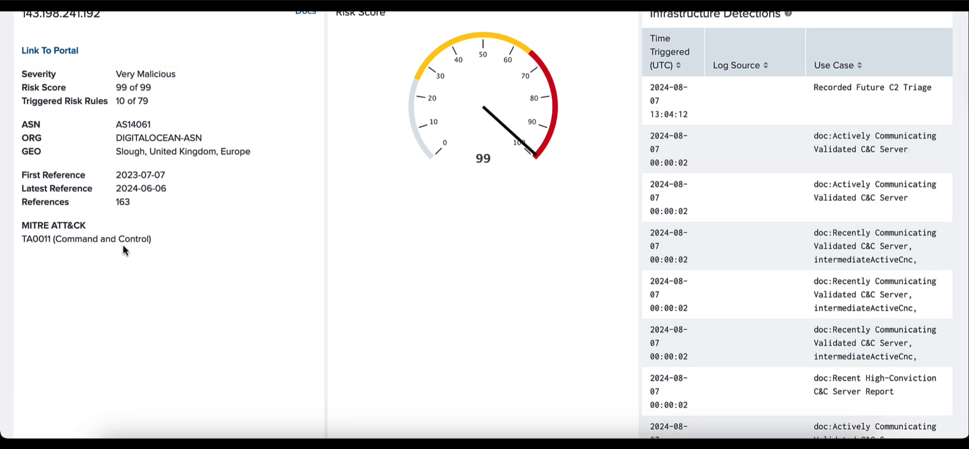
mouse_move(383, 21)
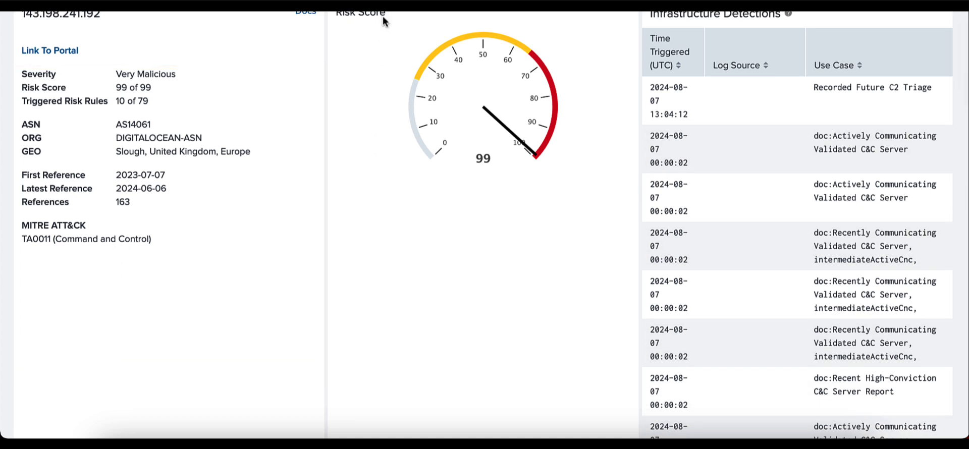
mouse_move(426, 22)
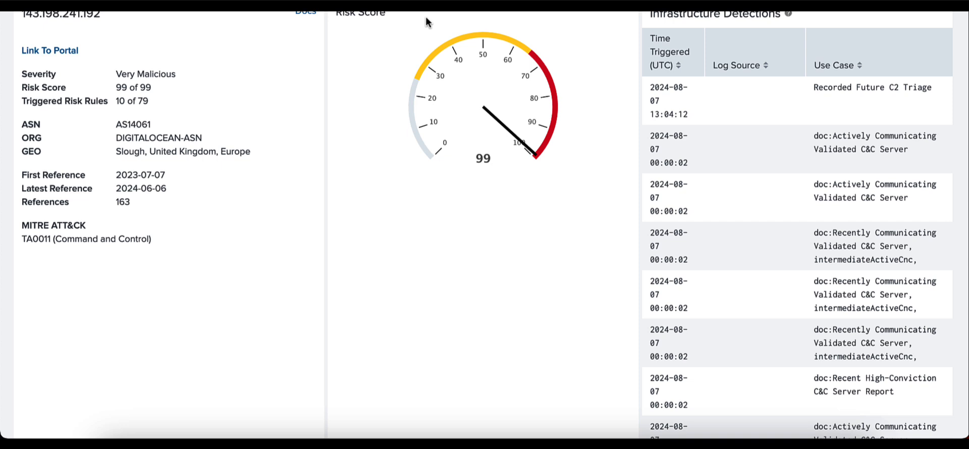
mouse_move(692, 32)
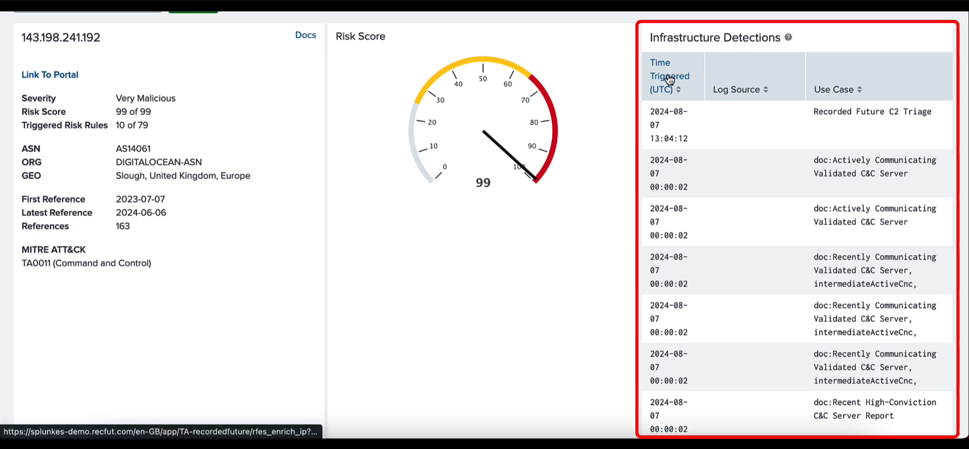
mouse_move(744, 96)
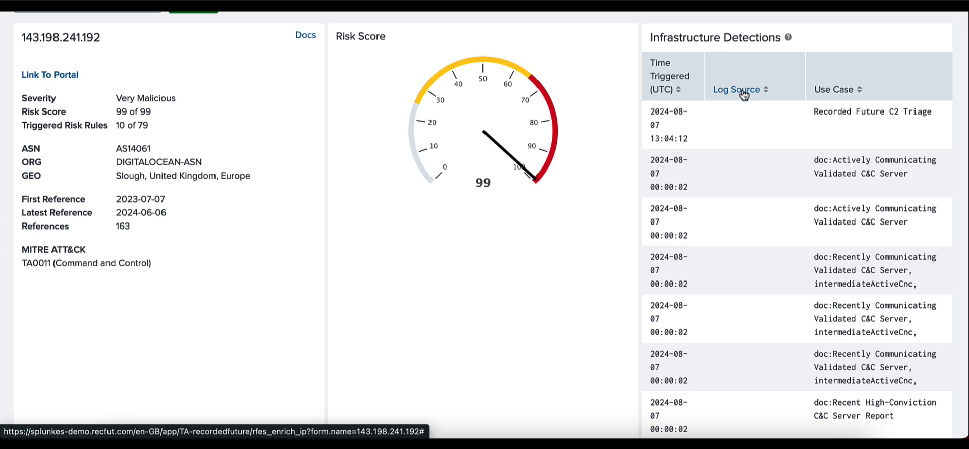
mouse_move(828, 96)
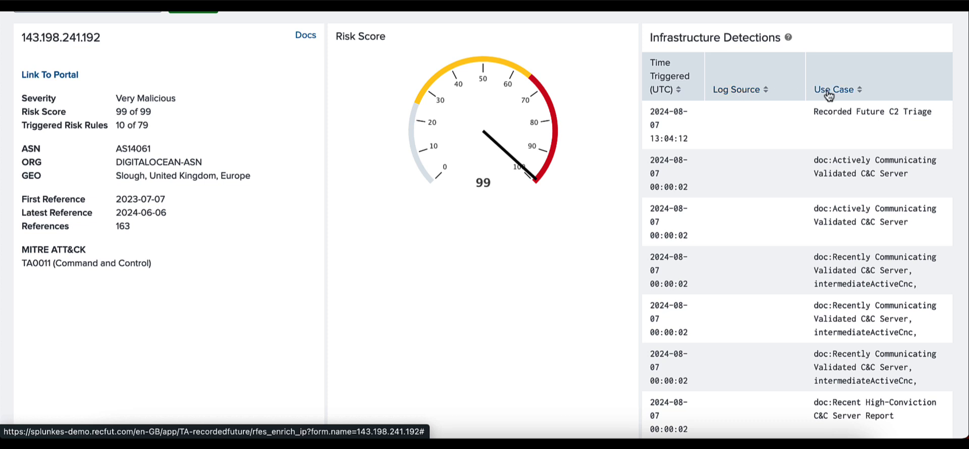
mouse_move(766, 79)
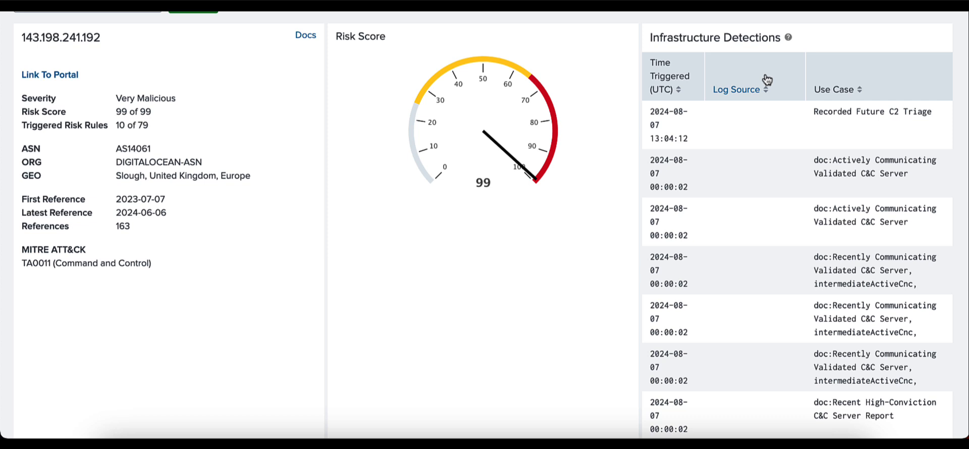
scroll(up, 3)
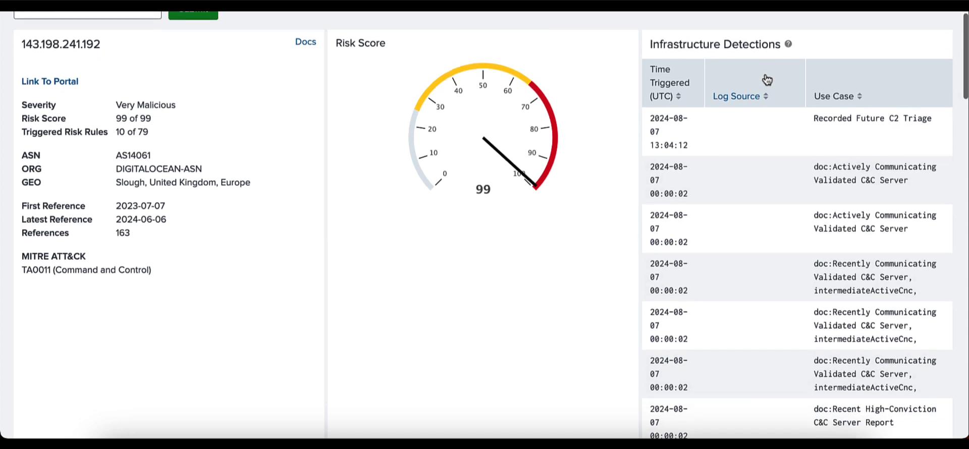
Scroll down to the Technical Links panel showing Cobalt Strike, MITRE T1071/TA0011 and DataCamp Ltd
scroll(down, 3)
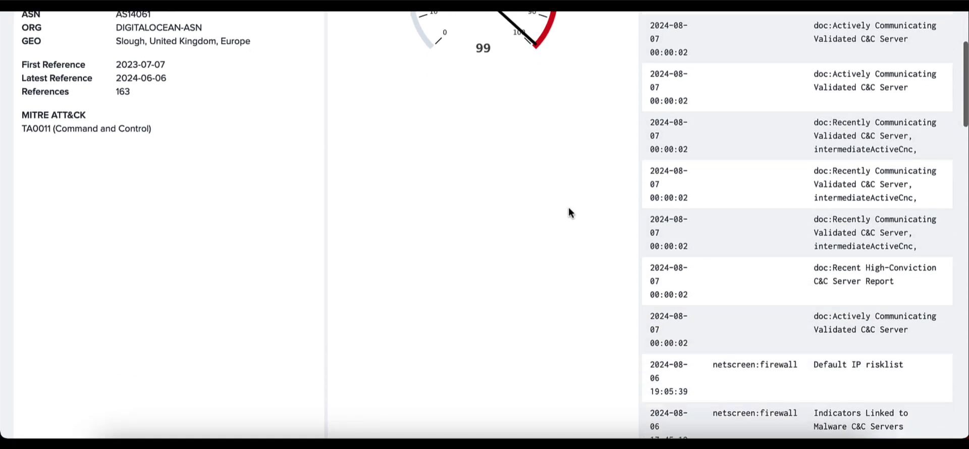
scroll(down, 3)
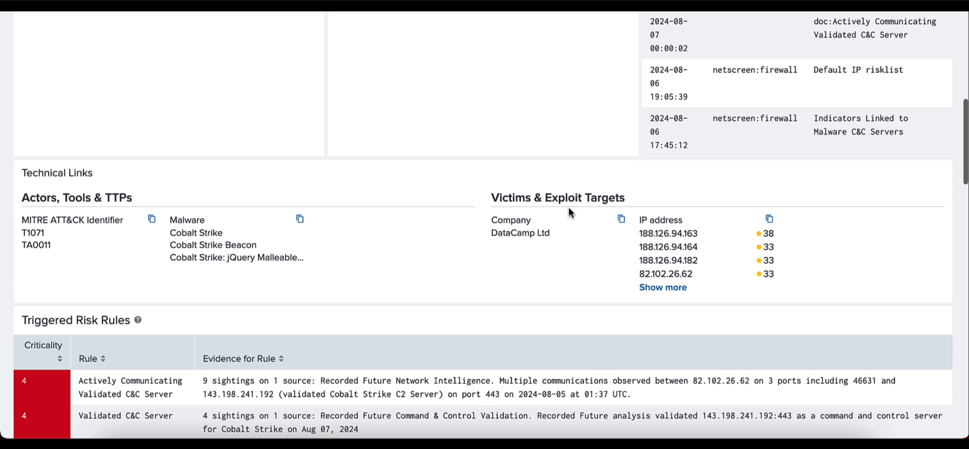
scroll(down, 3)
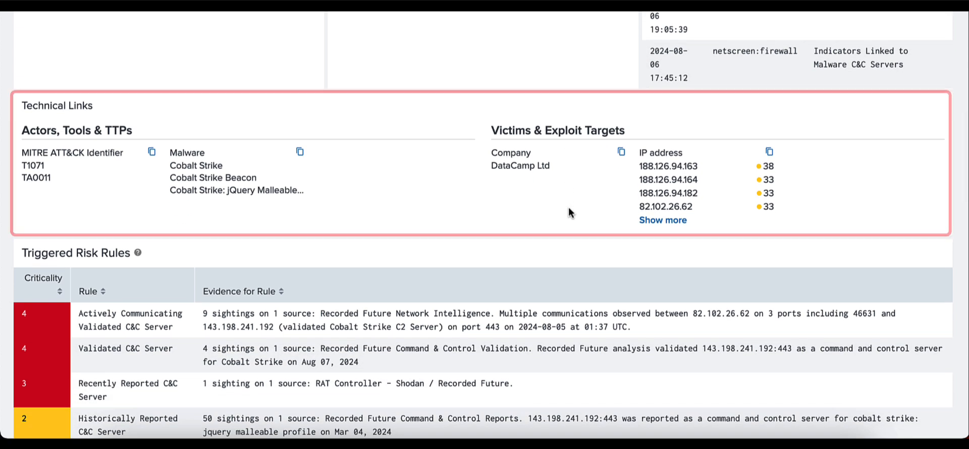
mouse_move(123, 117)
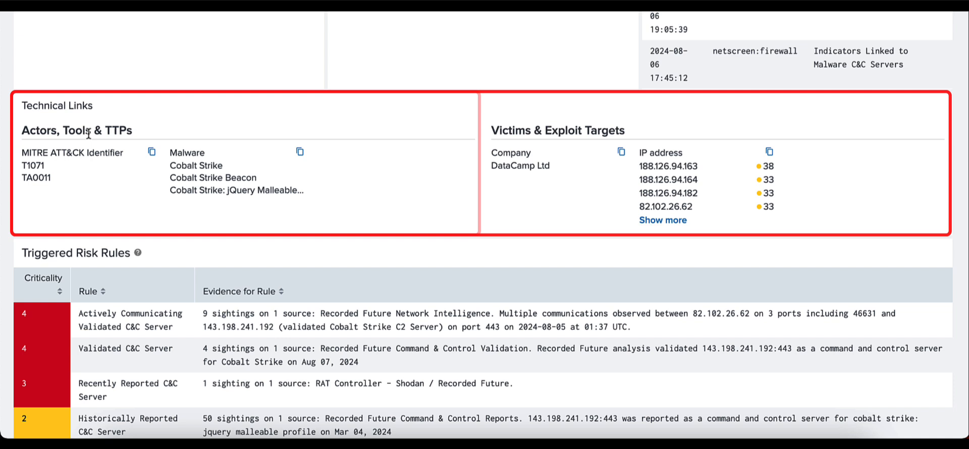
mouse_move(406, 131)
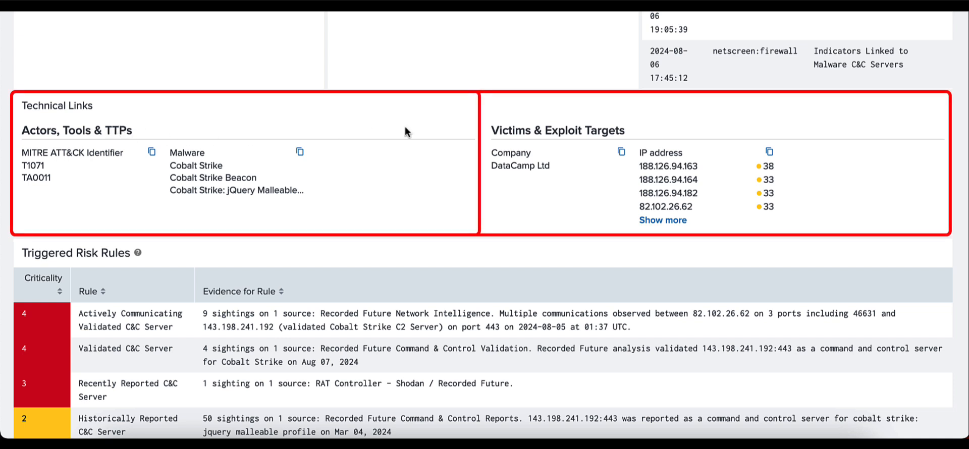
mouse_move(629, 134)
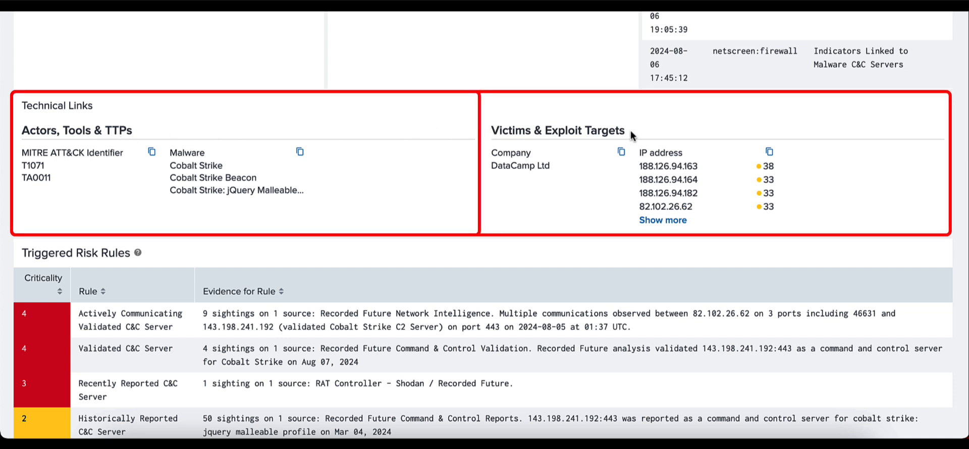
mouse_move(89, 139)
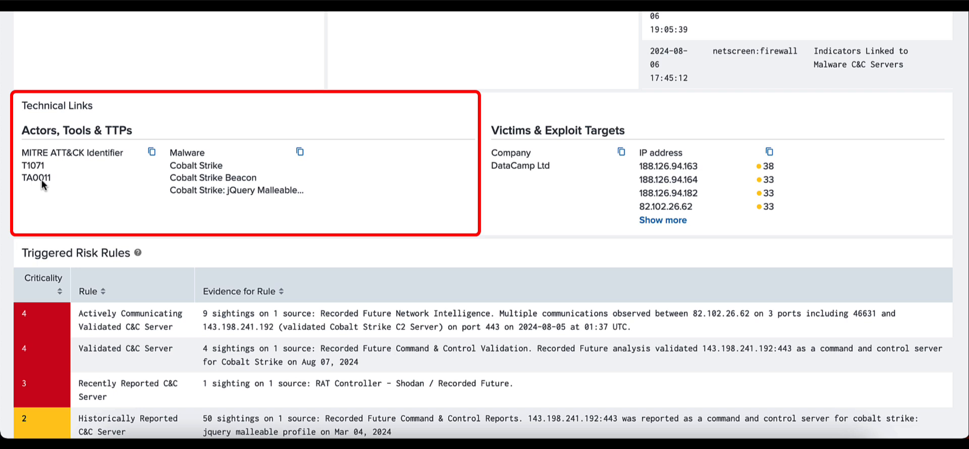
mouse_move(187, 179)
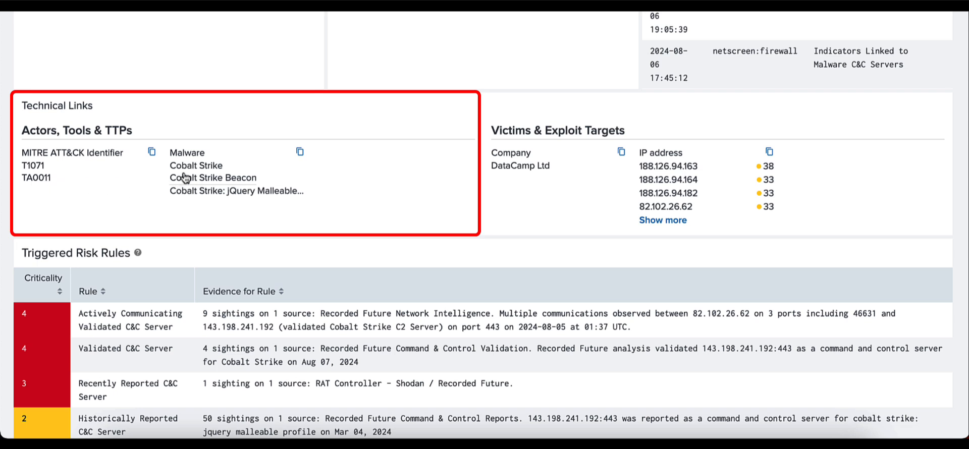
mouse_move(232, 161)
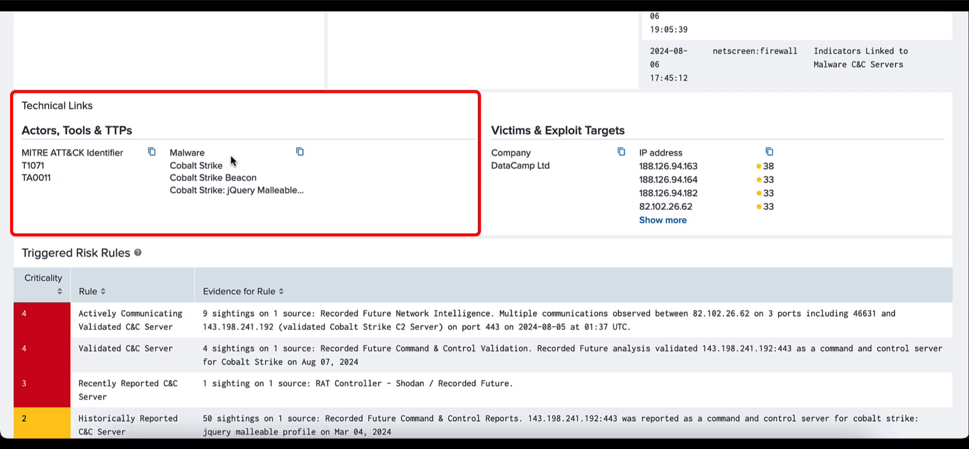
mouse_move(195, 165)
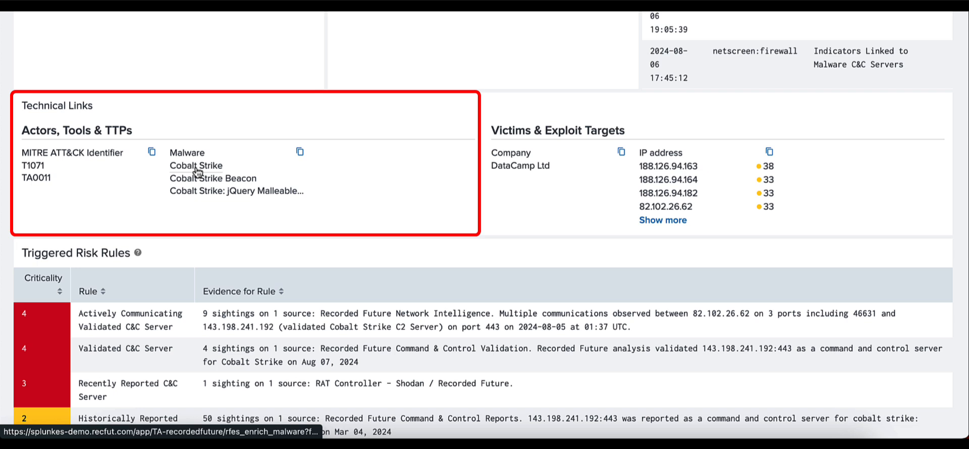
mouse_move(195, 165)
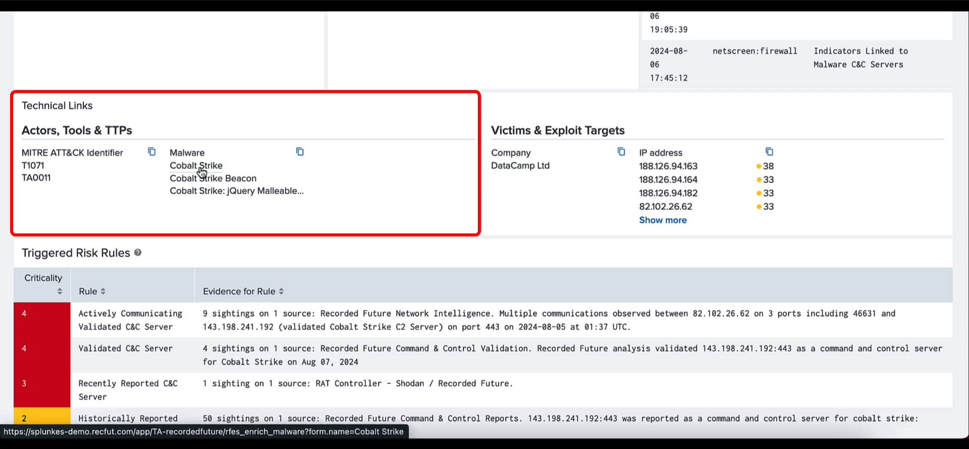
Open the Cobalt Strike malware enrichment and scroll through its summary and technical links
click(195, 166)
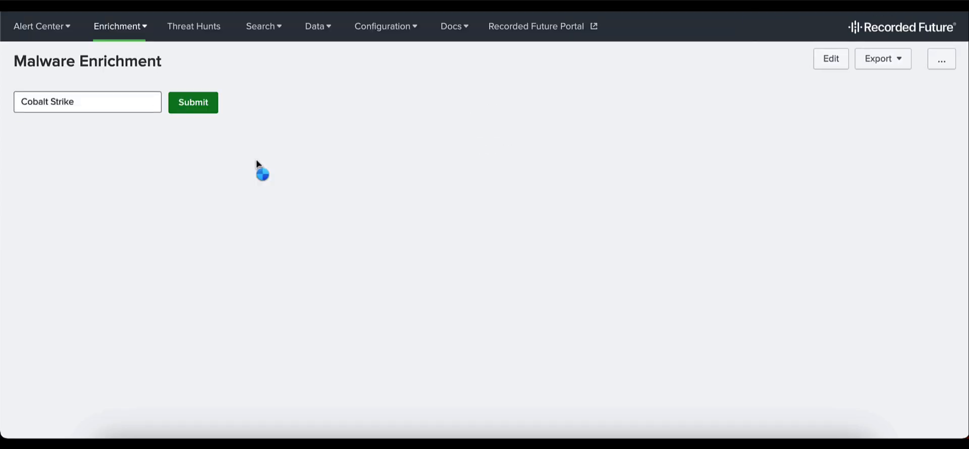
click(191, 102)
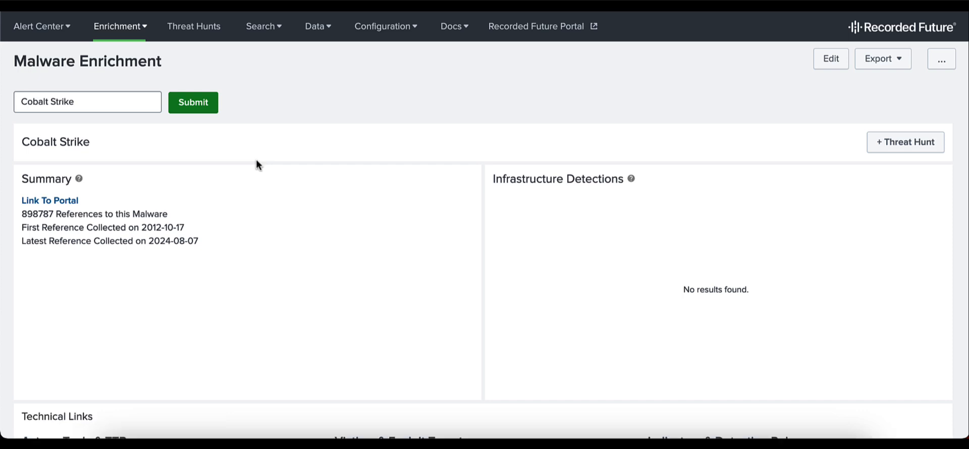
scroll(down, 3)
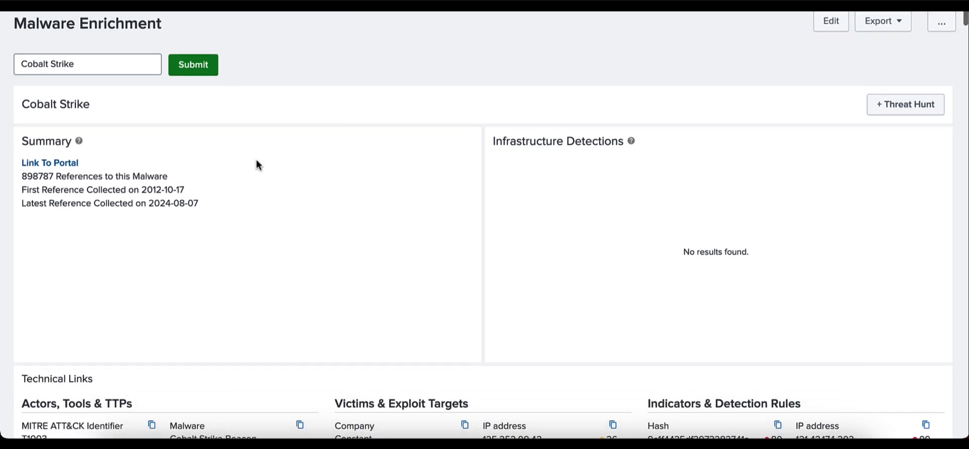
scroll(down, 3)
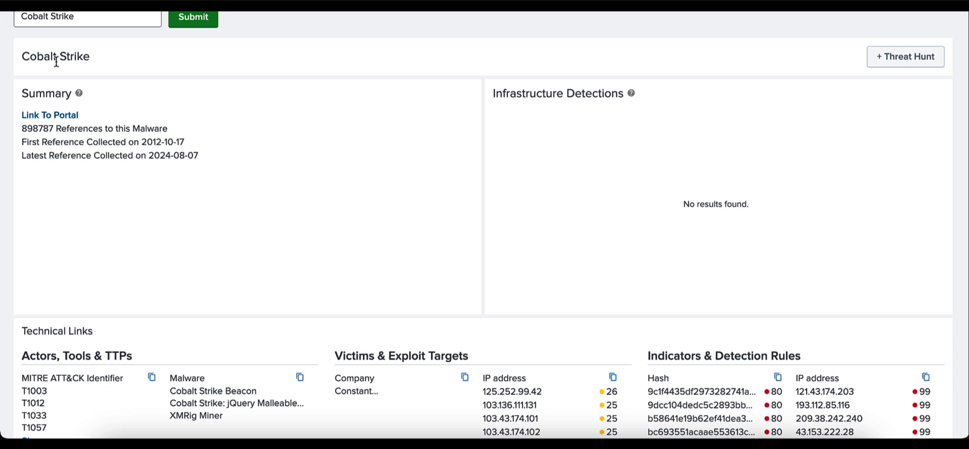
scroll(down, 3)
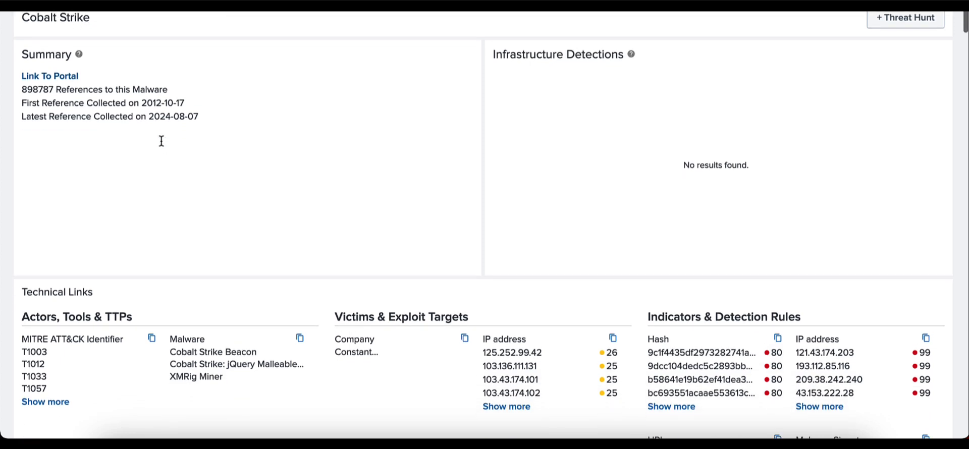
mouse_move(413, 144)
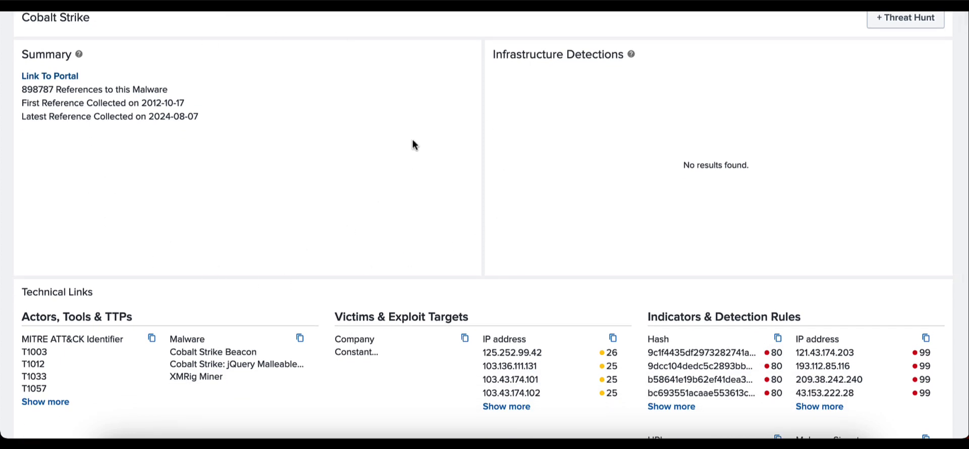
mouse_move(398, 90)
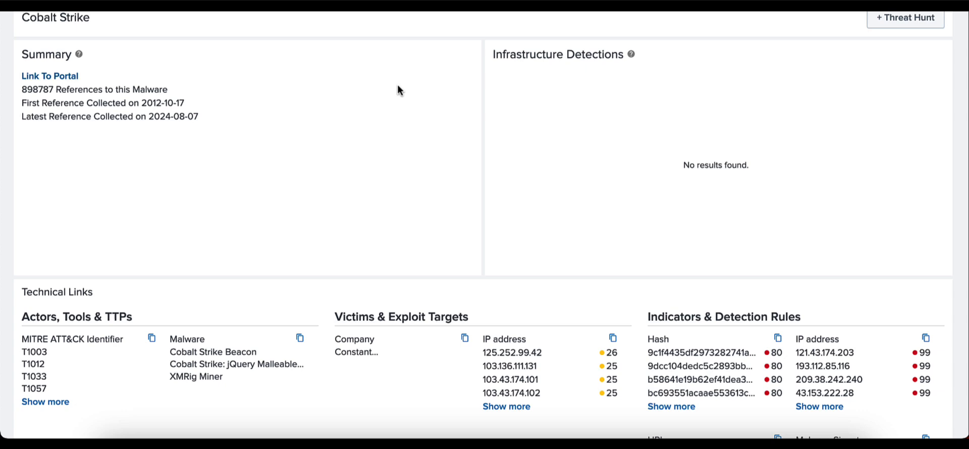
scroll(down, 3)
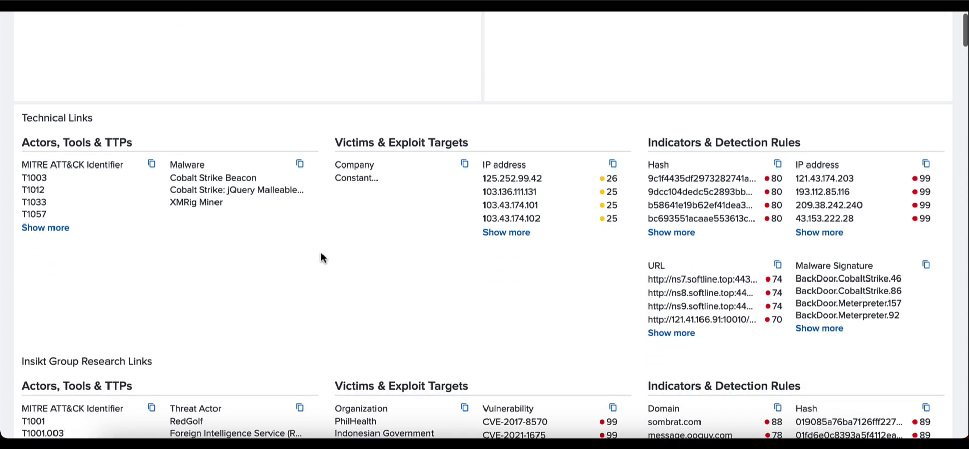
scroll(down, 3)
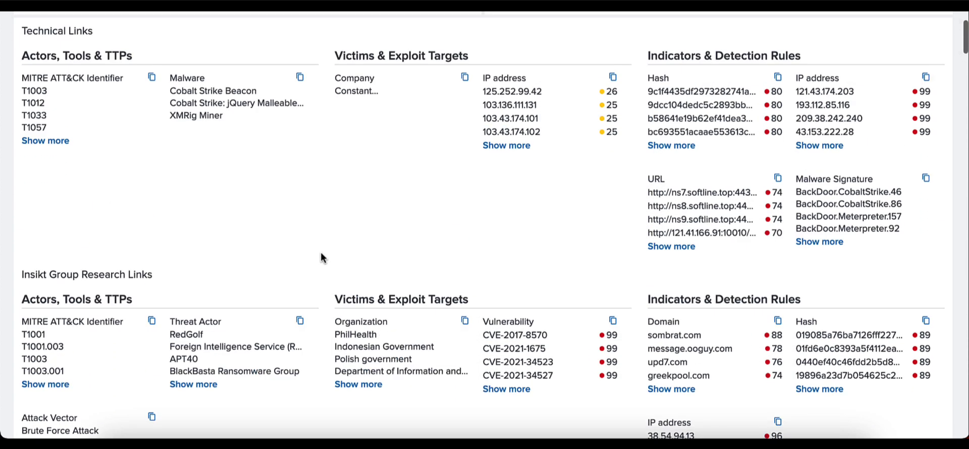
scroll(up, 3)
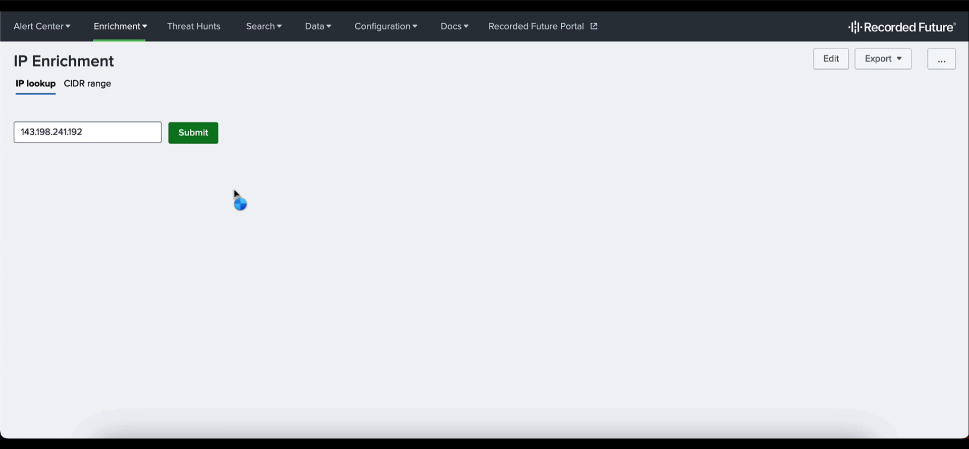
Expand 'Show more' under Victims & Exploit Targets to list every DataCamp Ltd victim IP with its count
click(193, 132)
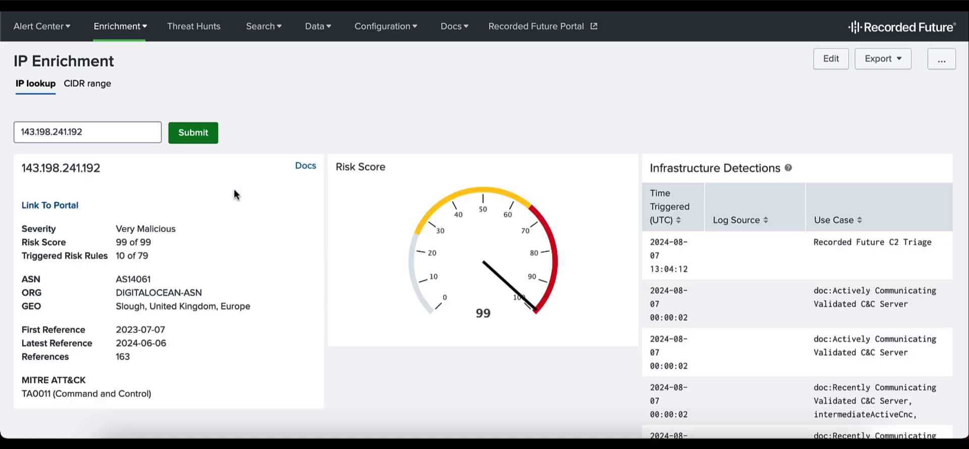
scroll(down, 3)
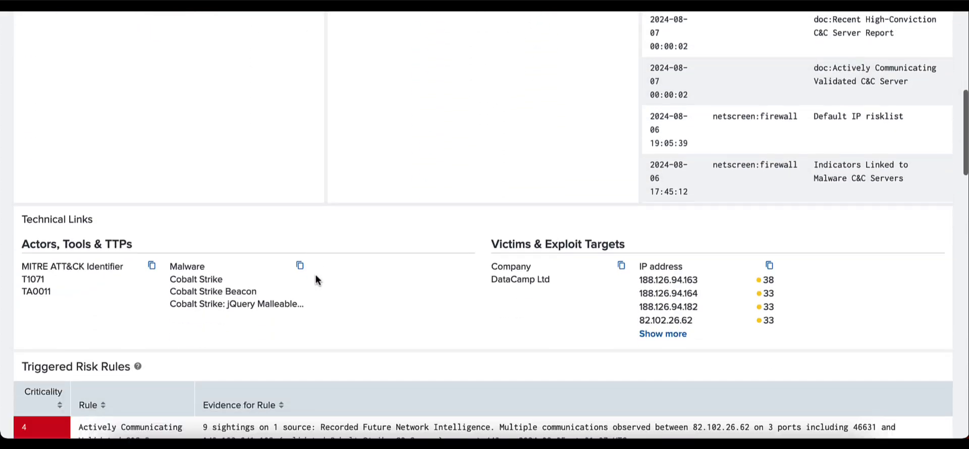
scroll(down, 3)
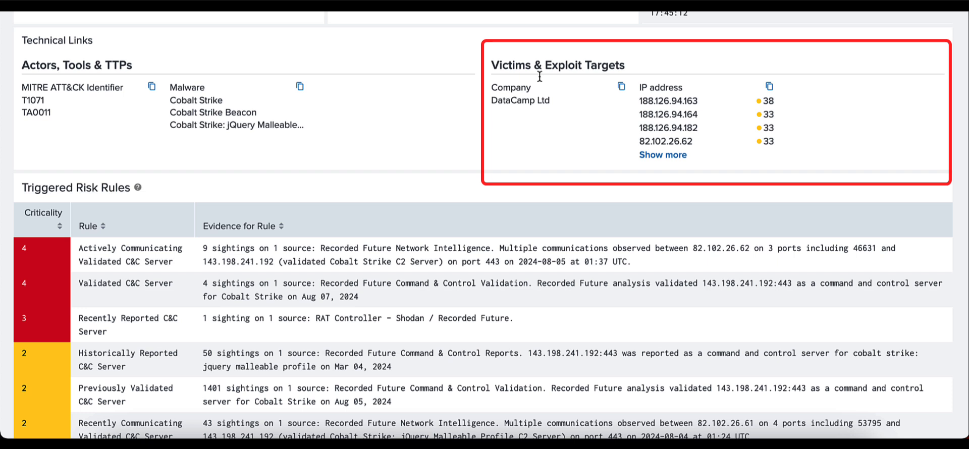
mouse_move(568, 93)
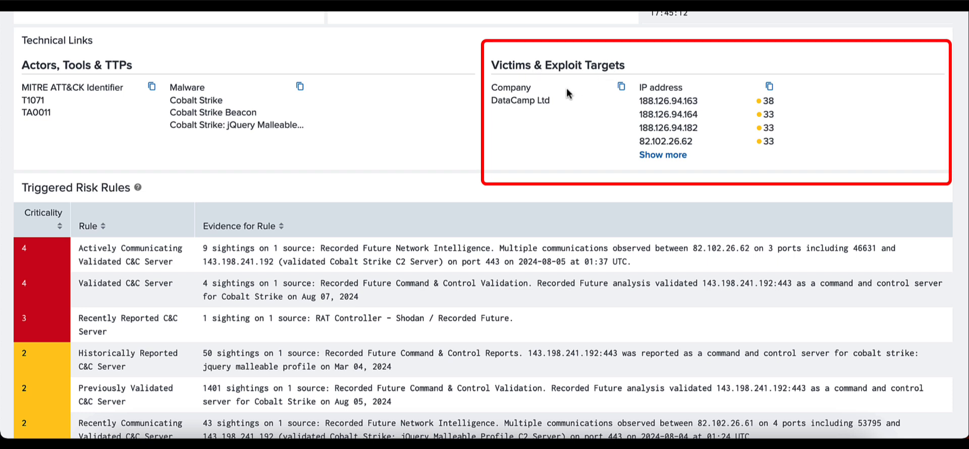
mouse_move(513, 100)
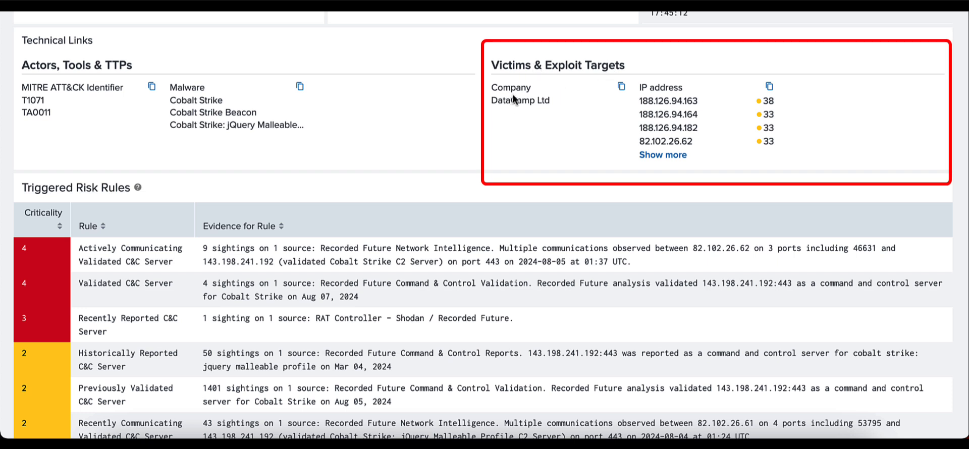
mouse_move(517, 108)
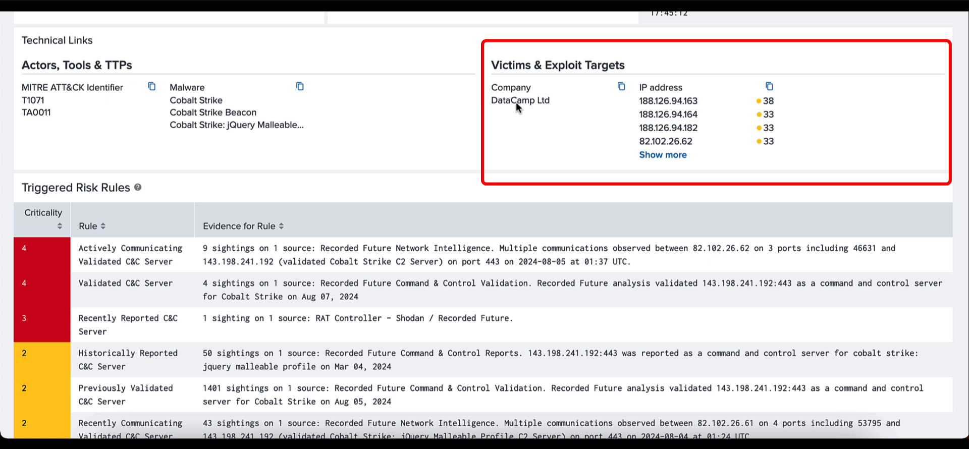
mouse_move(667, 95)
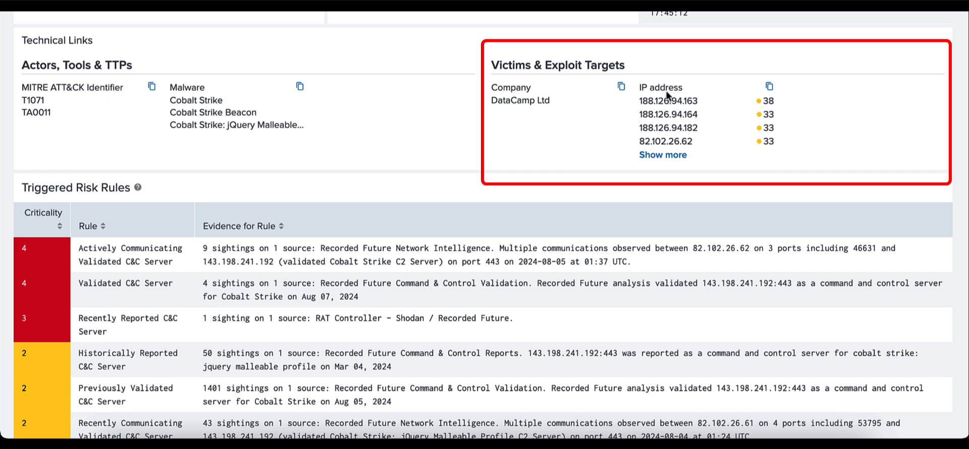
click(662, 154)
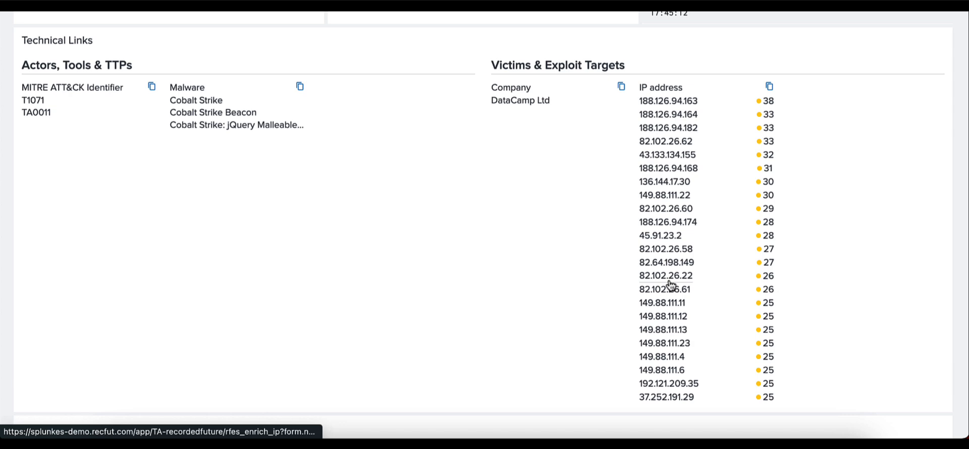
mouse_move(665, 115)
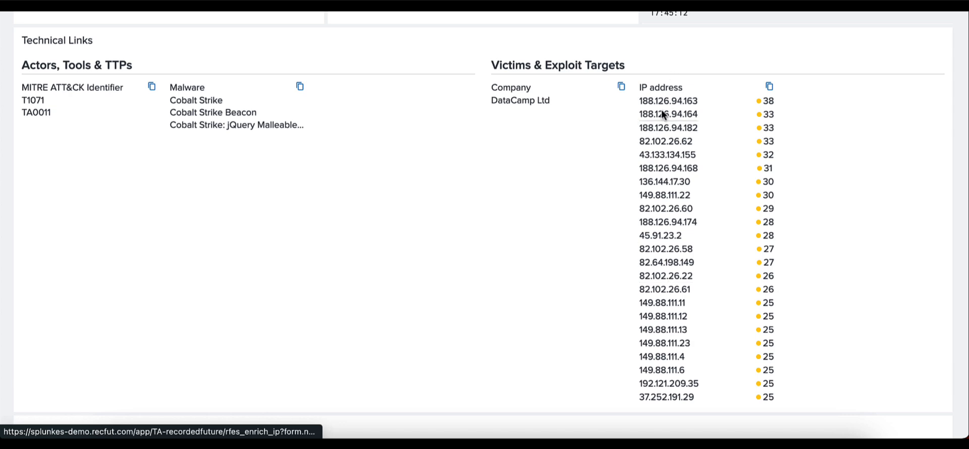
scroll(down, 3)
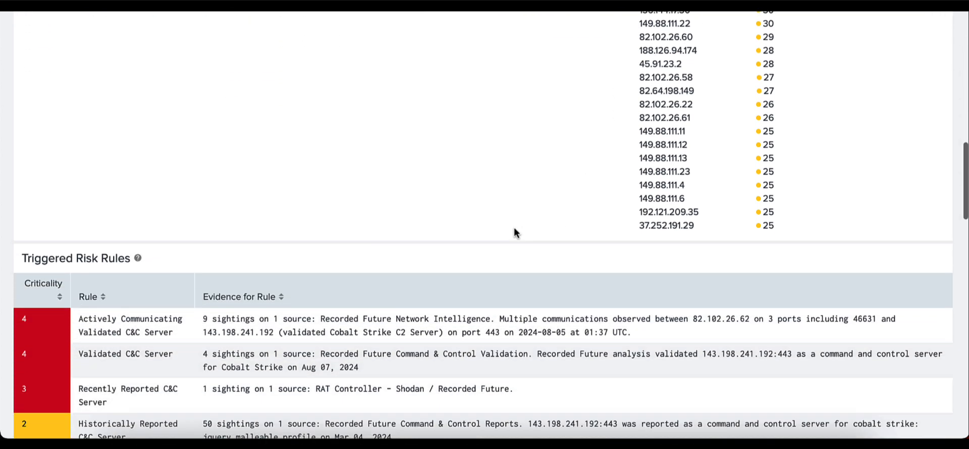
scroll(down, 3)
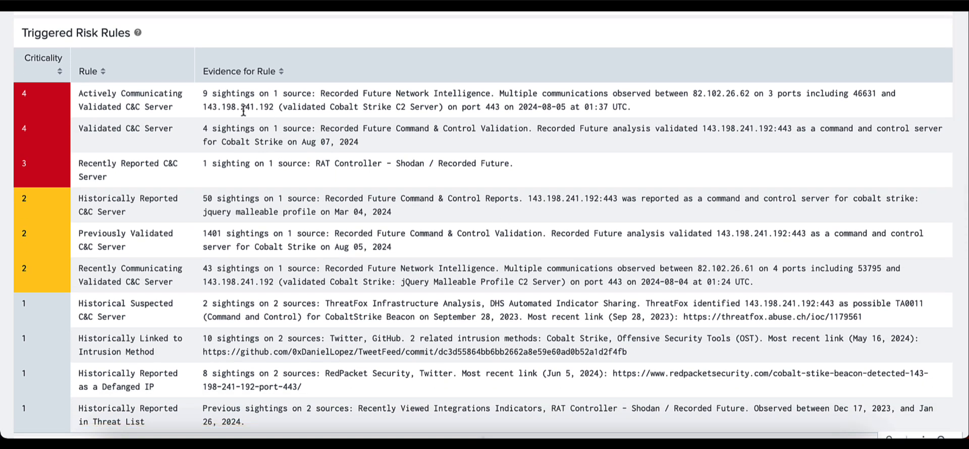
mouse_move(42, 58)
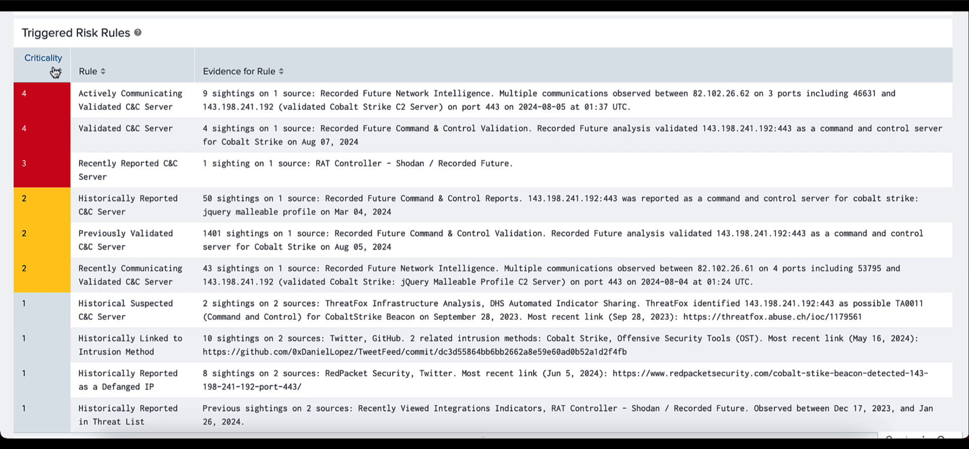
click(43, 57)
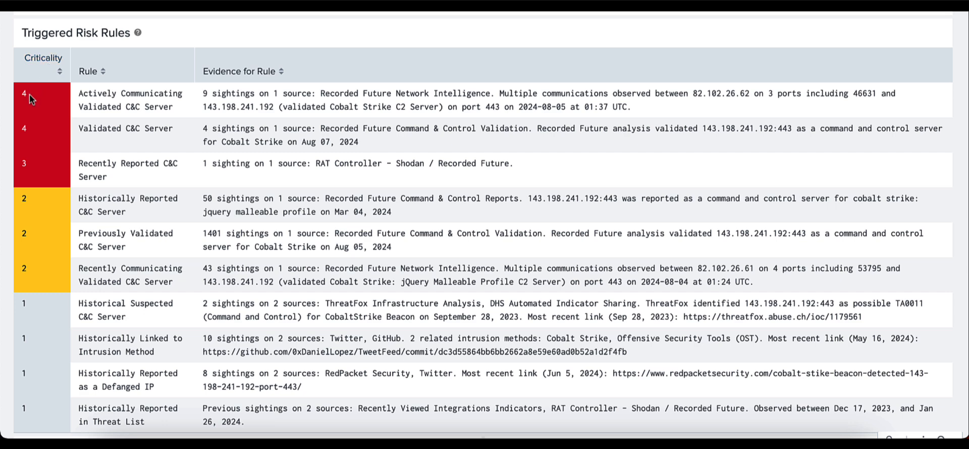
mouse_move(24, 99)
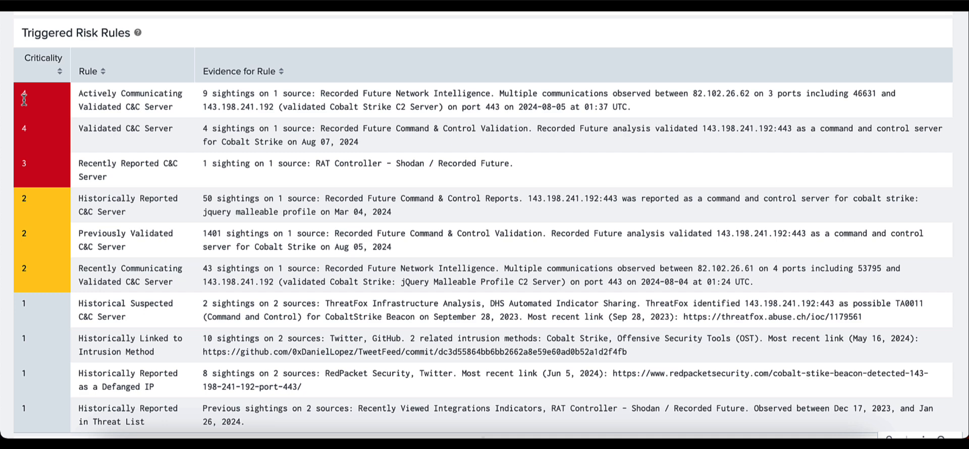
mouse_move(24, 168)
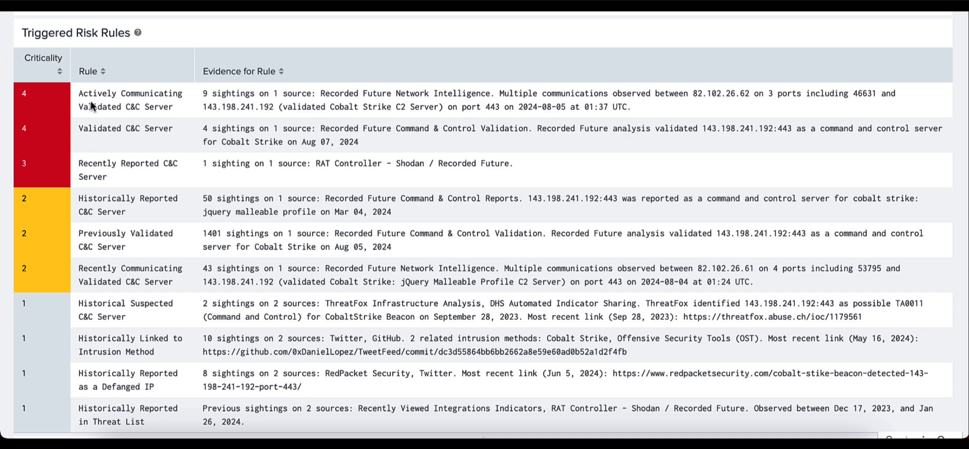
click(130, 100)
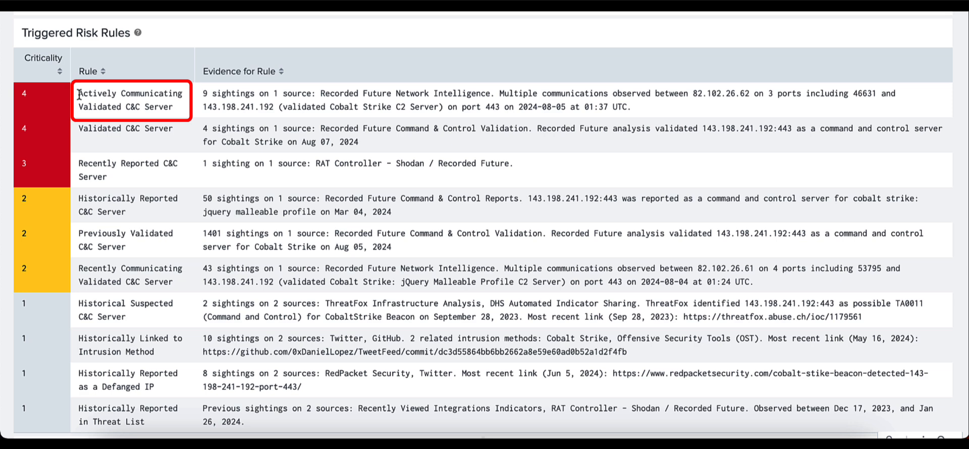
double_click(130, 92)
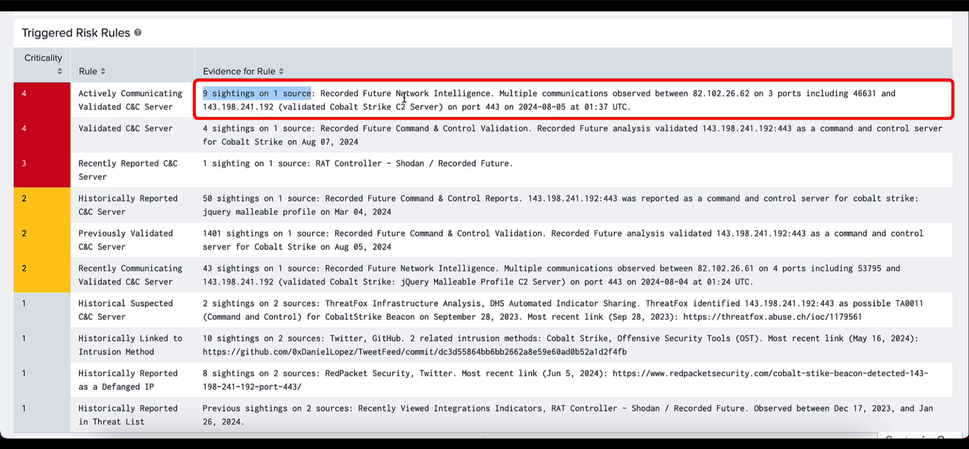
mouse_move(528, 95)
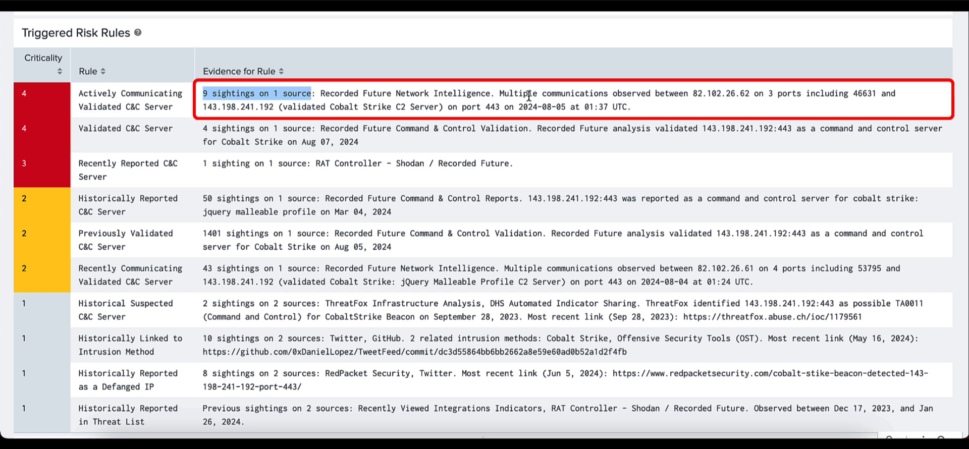
mouse_move(696, 97)
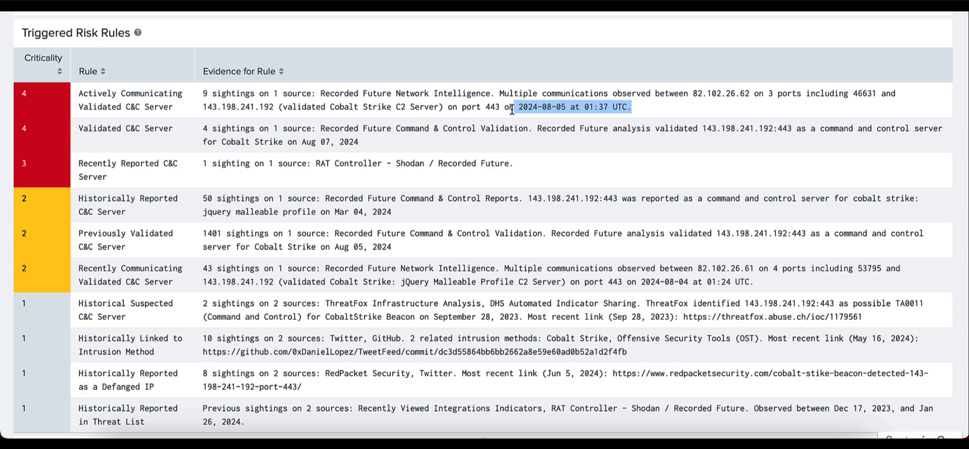
mouse_move(500, 116)
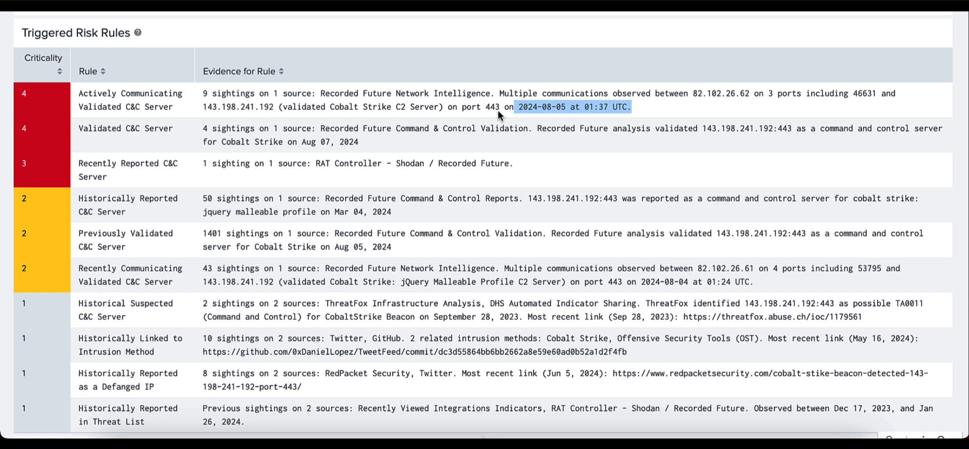
mouse_move(316, 140)
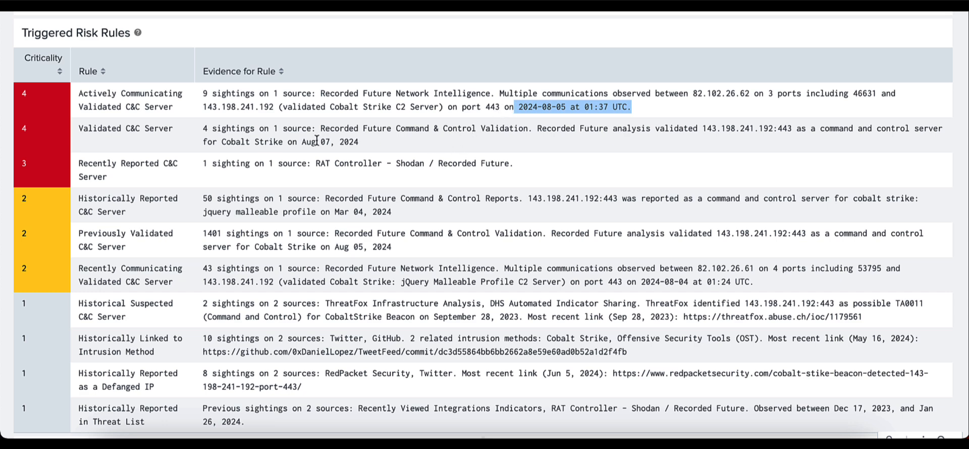
scroll(down, 3)
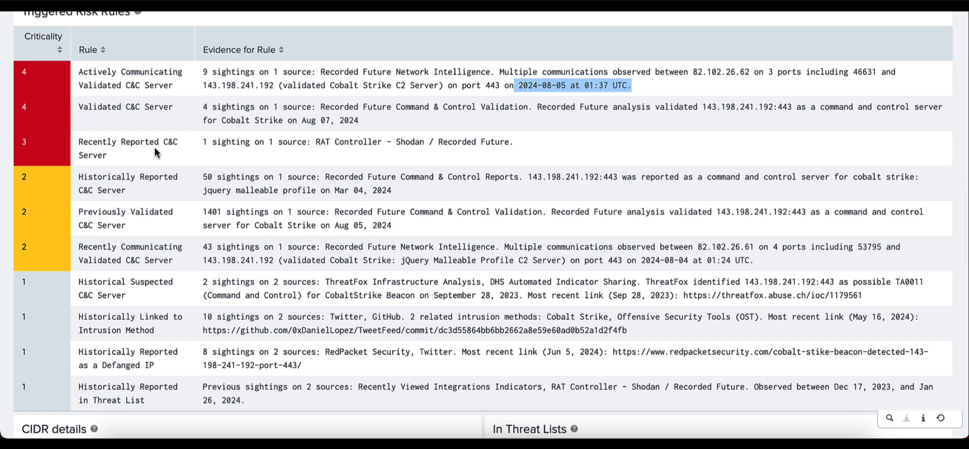
mouse_move(157, 154)
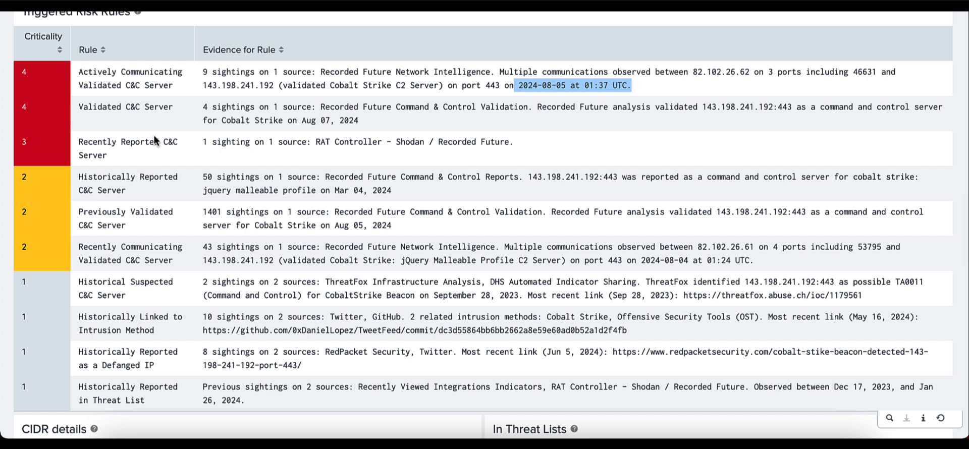
mouse_move(111, 159)
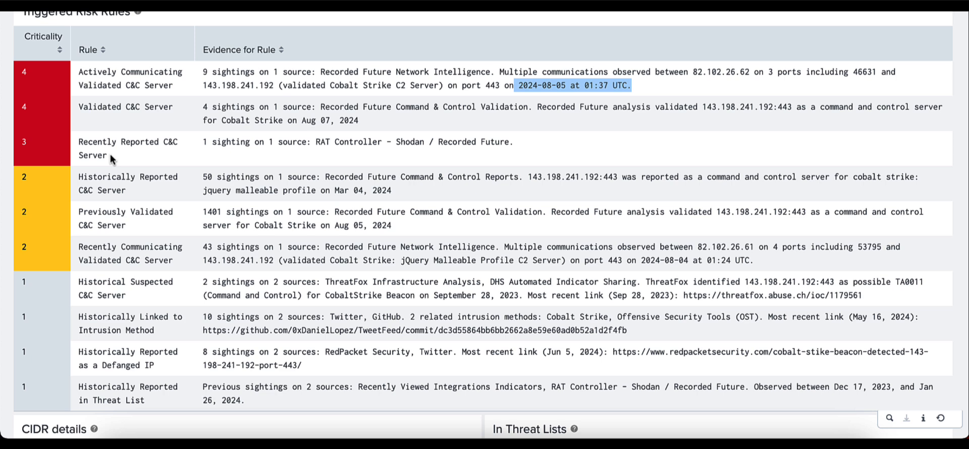
mouse_move(80, 107)
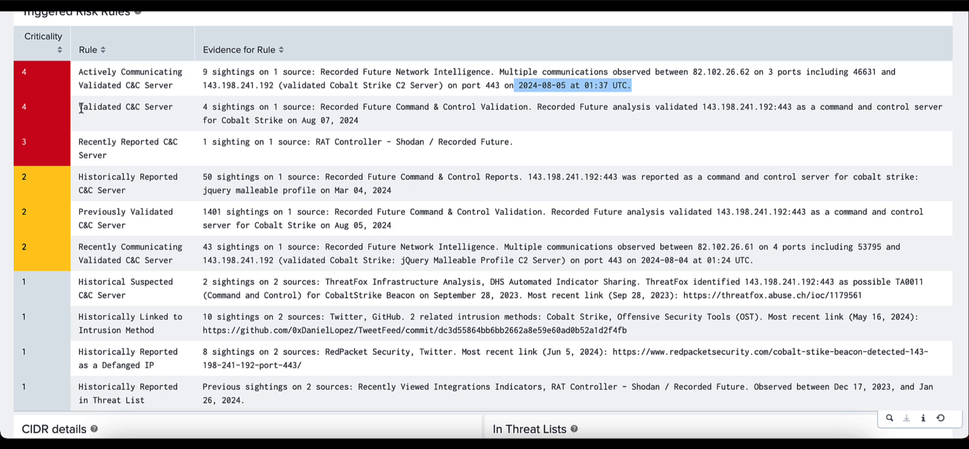
double_click(125, 106)
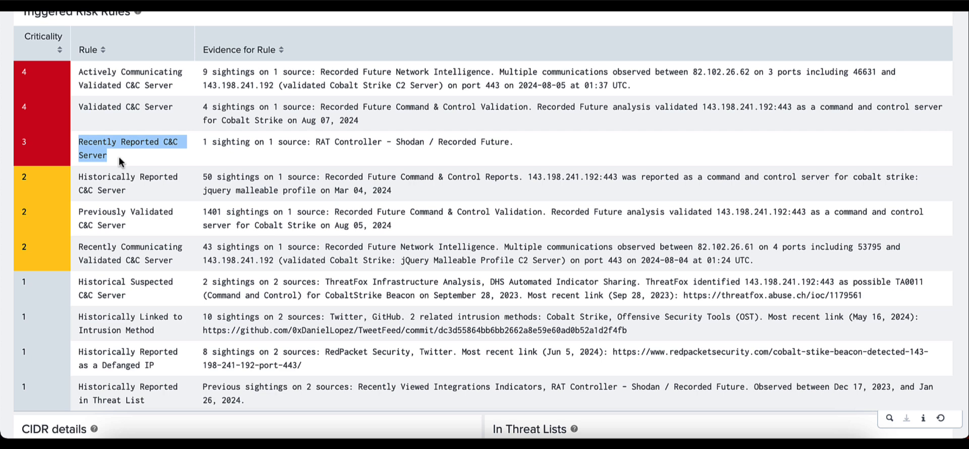
scroll(down, 3)
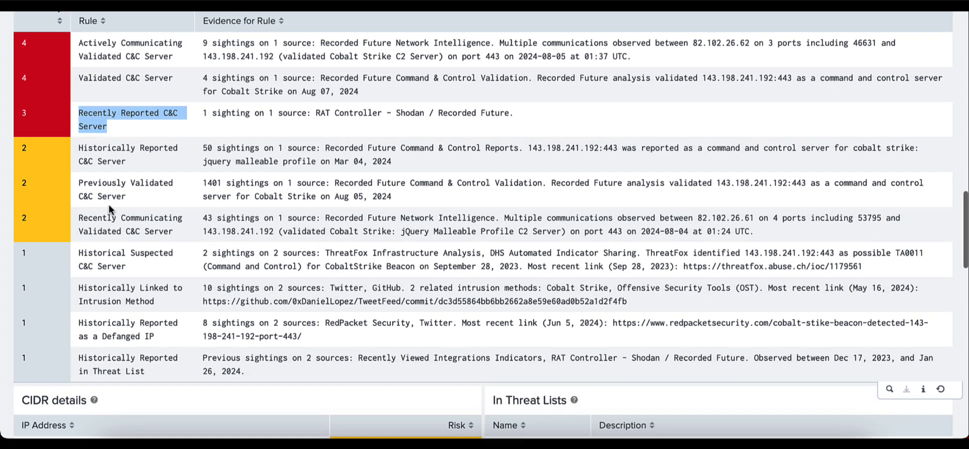
scroll(down, 3)
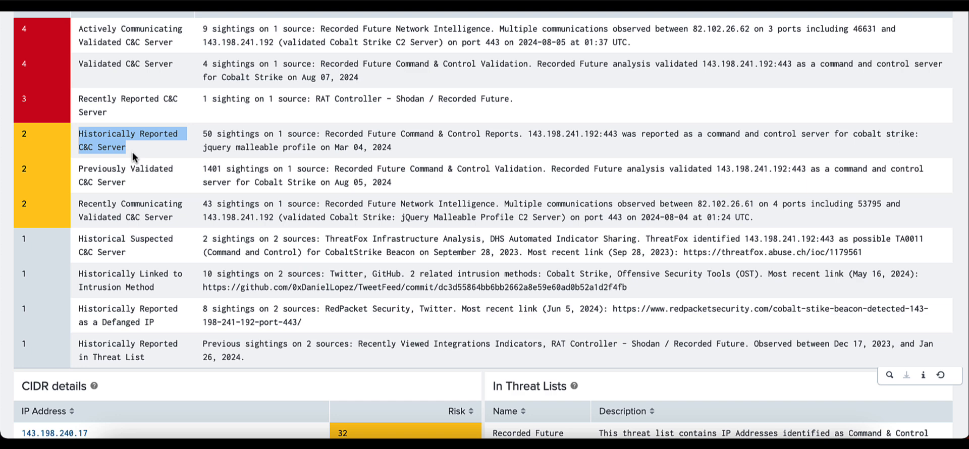
scroll(down, 3)
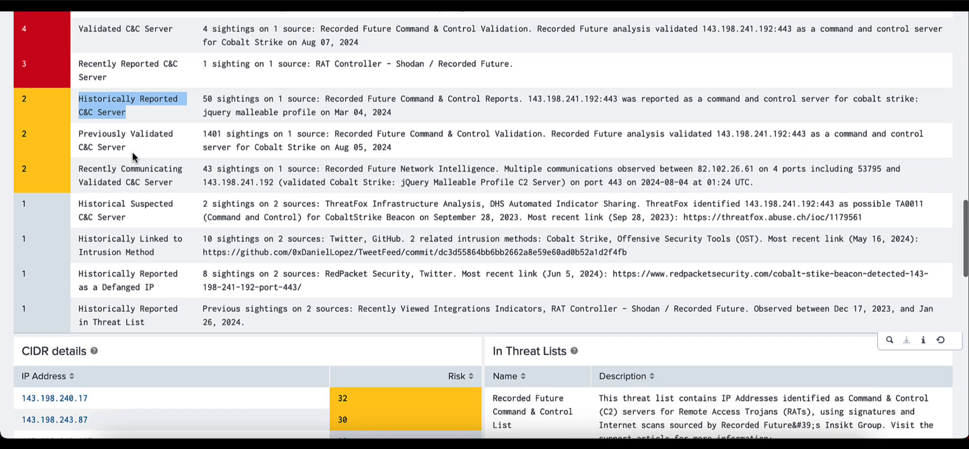
scroll(down, 3)
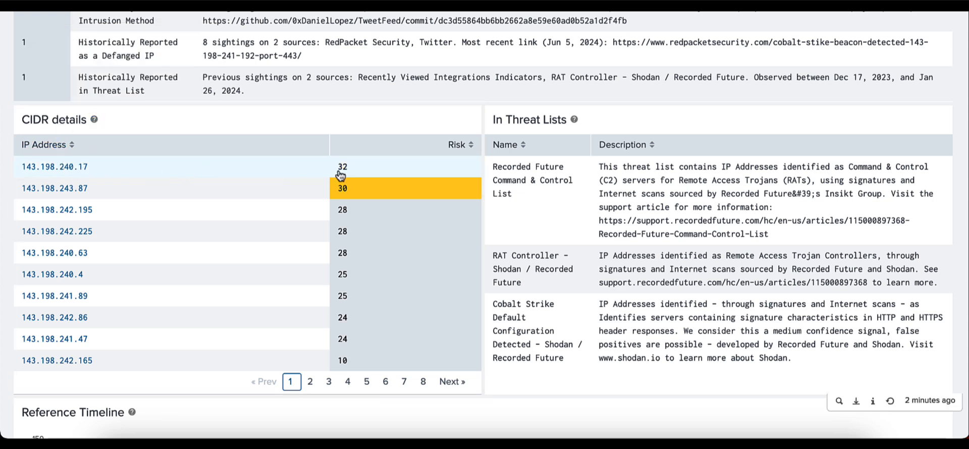
mouse_move(361, 166)
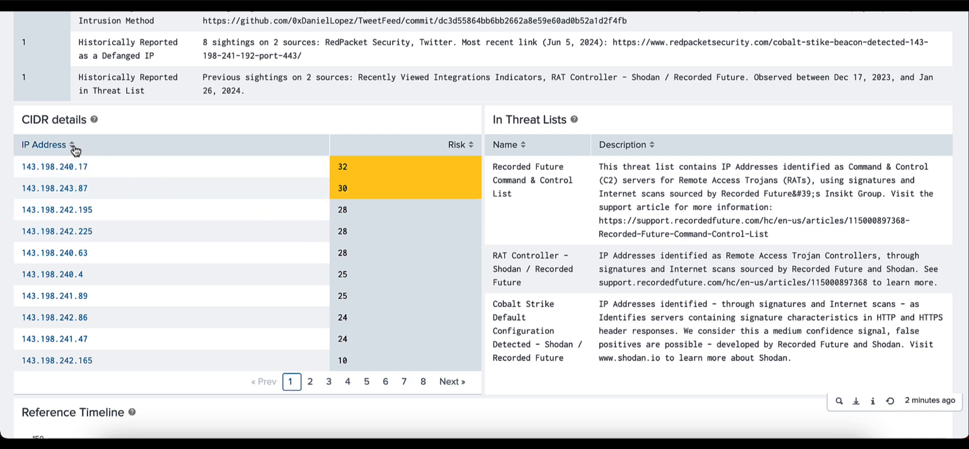
Sort the CIDR details table by the Risk column descending, highest-risk addresses first
click(44, 144)
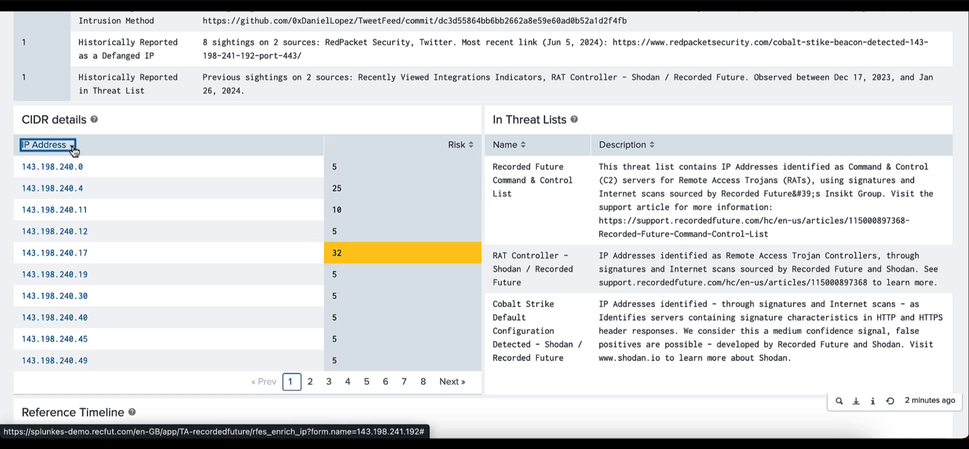
click(44, 144)
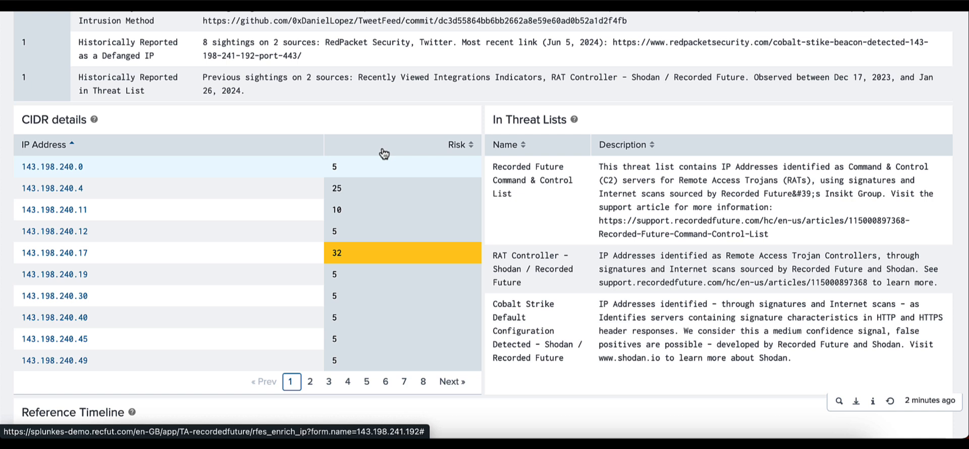
click(456, 145)
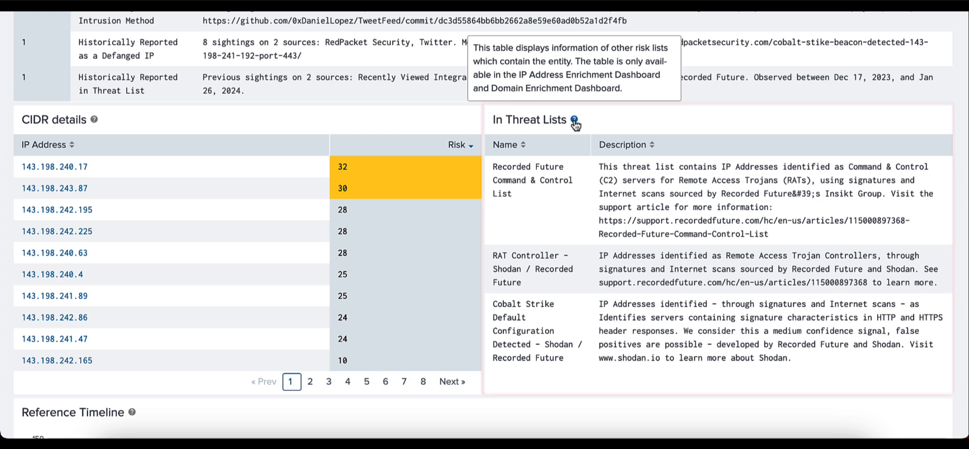
scroll(down, 3)
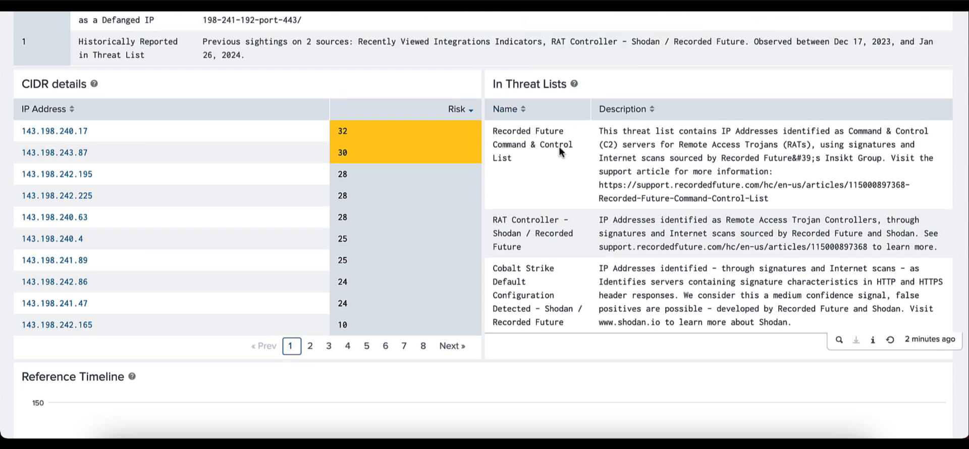
mouse_move(533, 145)
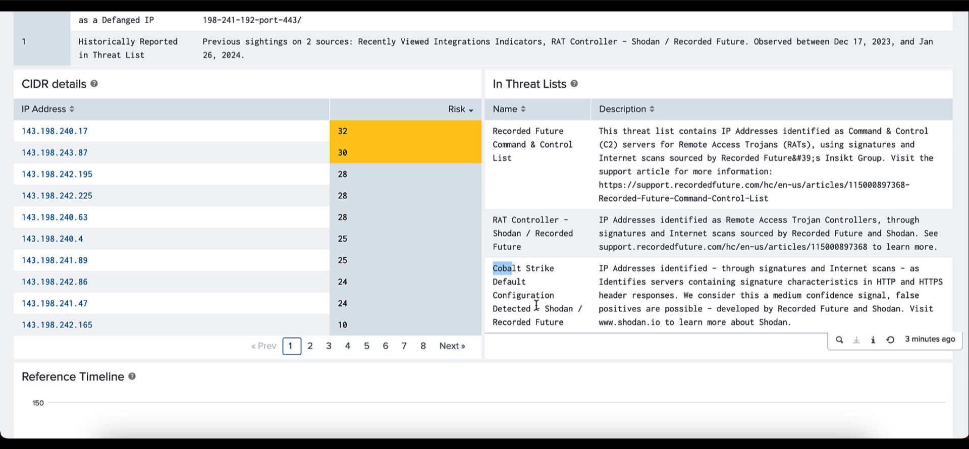
Scroll down past the April-peaking Reference Timeline to the References table of Cobalt Strike beacon reports
scroll(down, 3)
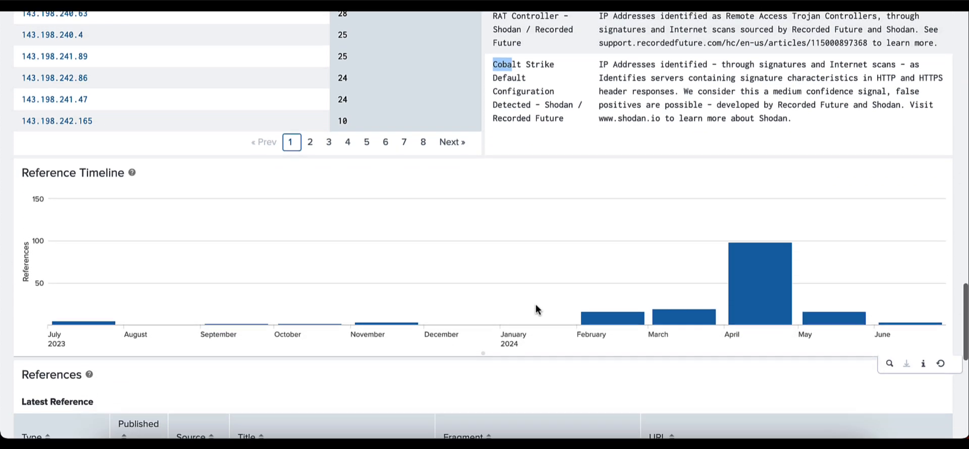
scroll(down, 3)
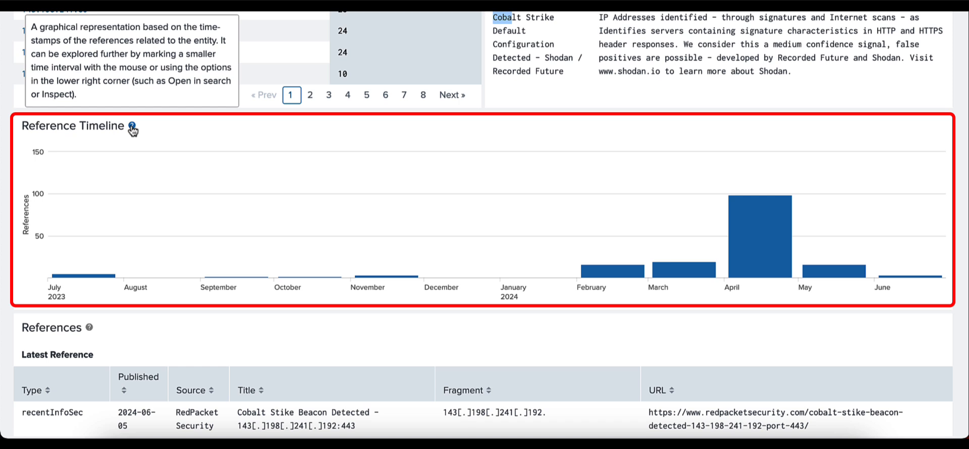
mouse_move(54, 293)
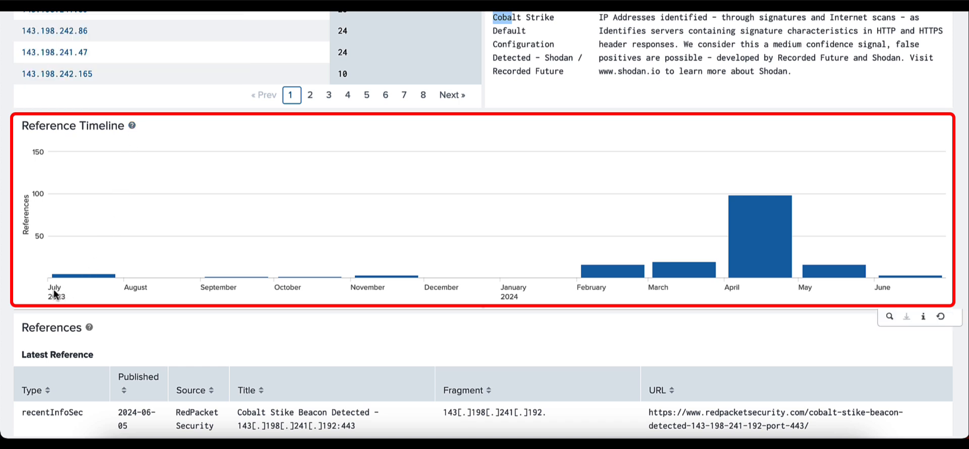
mouse_move(464, 217)
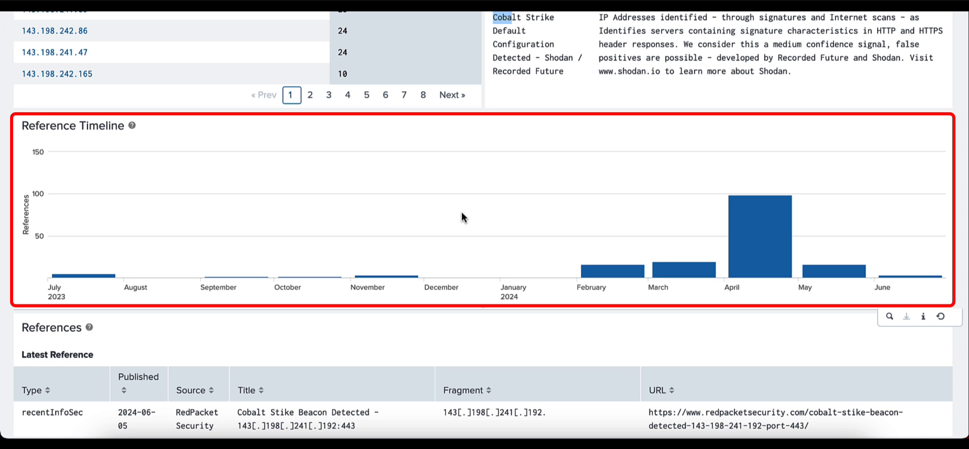
mouse_move(887, 289)
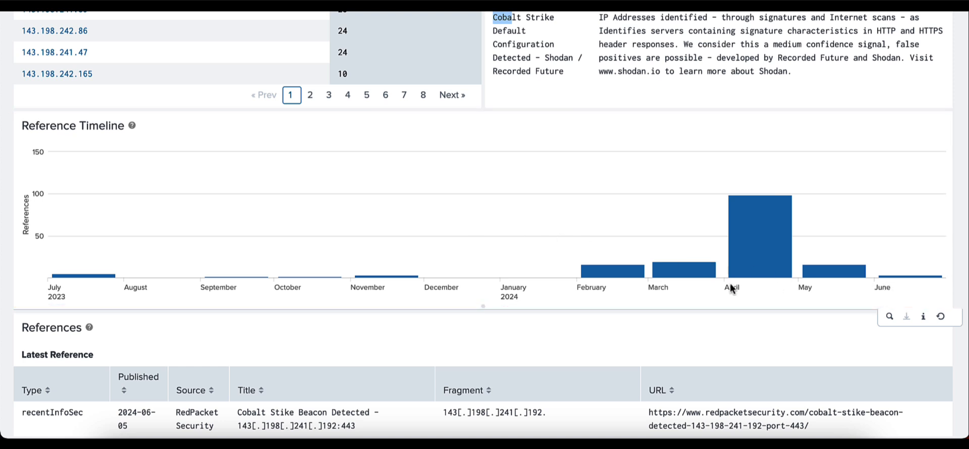
scroll(down, 3)
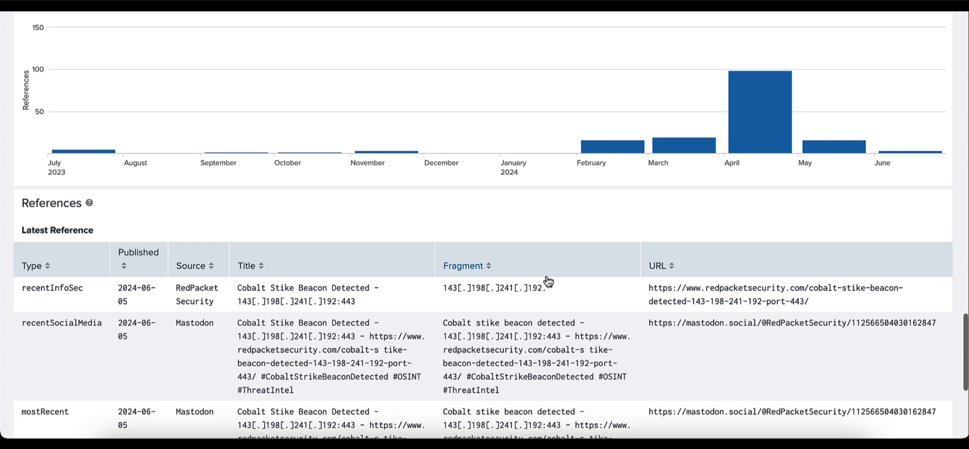
Pick out the recentInfoSec type and 2024-06-05 publish date in the first Latest Reference row
scroll(down, 3)
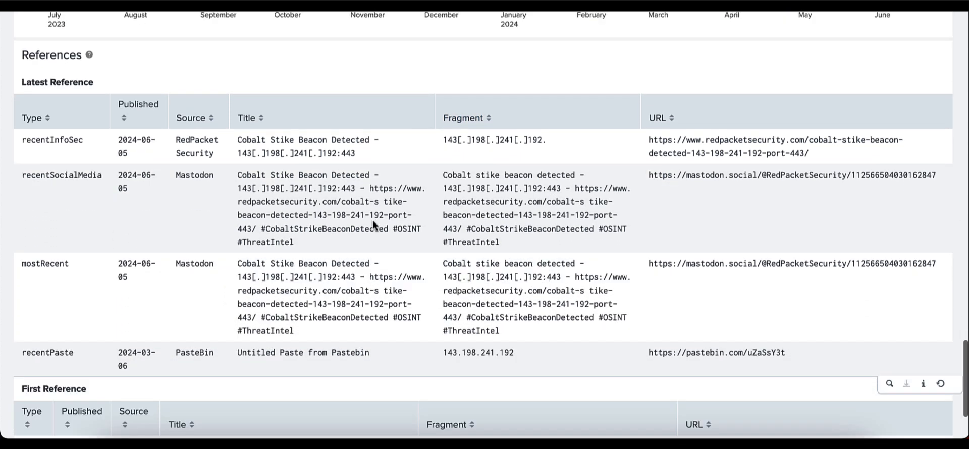
mouse_move(91, 55)
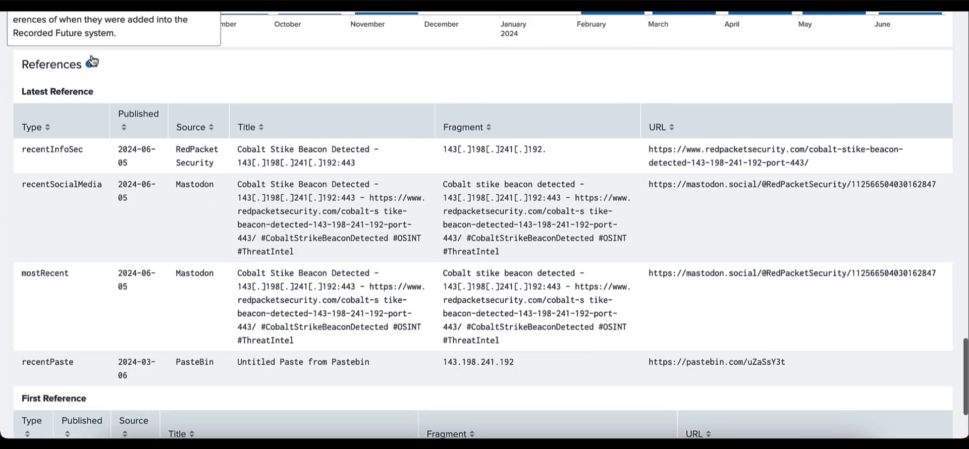
scroll(up, 3)
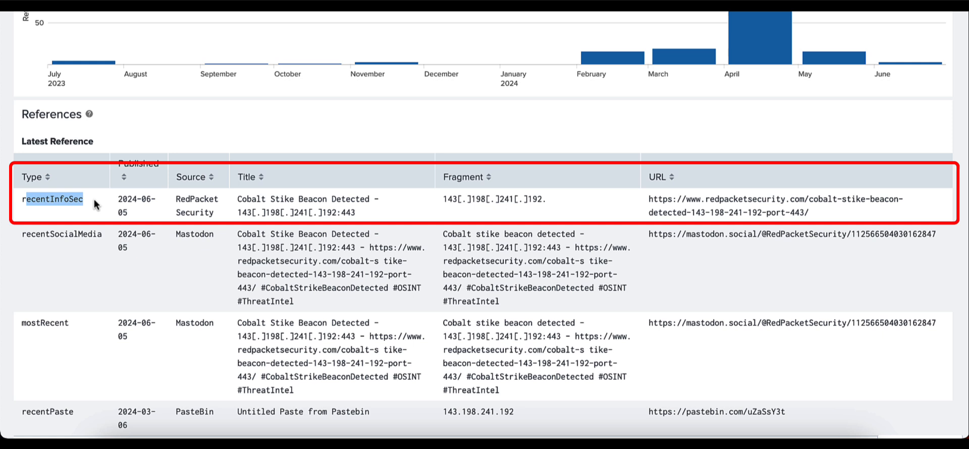
double_click(136, 205)
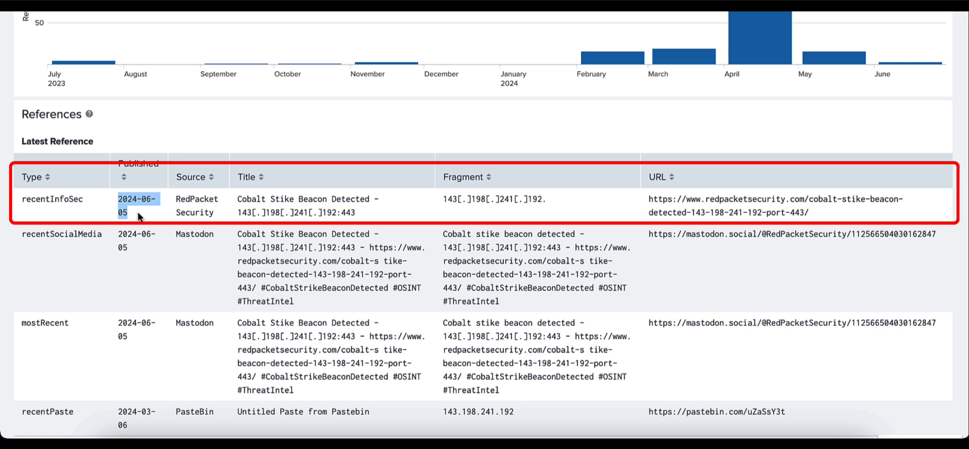
click(192, 199)
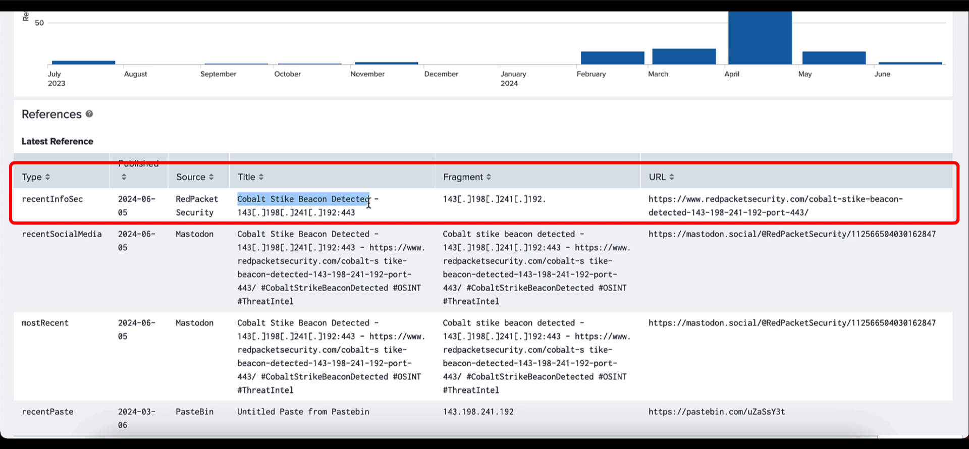
mouse_move(454, 201)
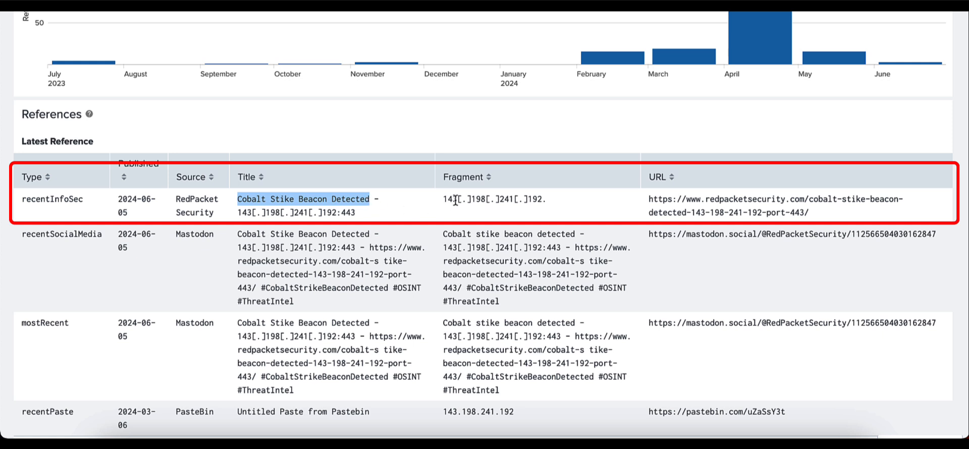
mouse_move(544, 204)
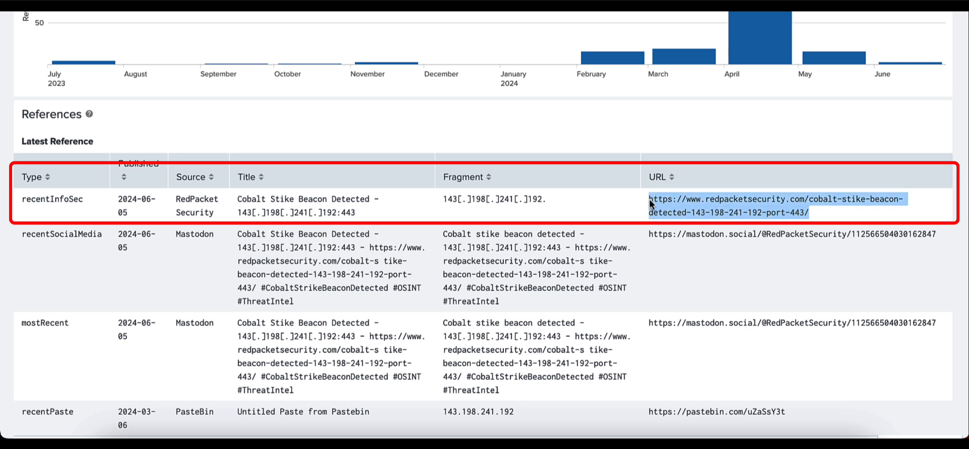
Scroll down to the First Reference table and pick out its heading
scroll(down, 3)
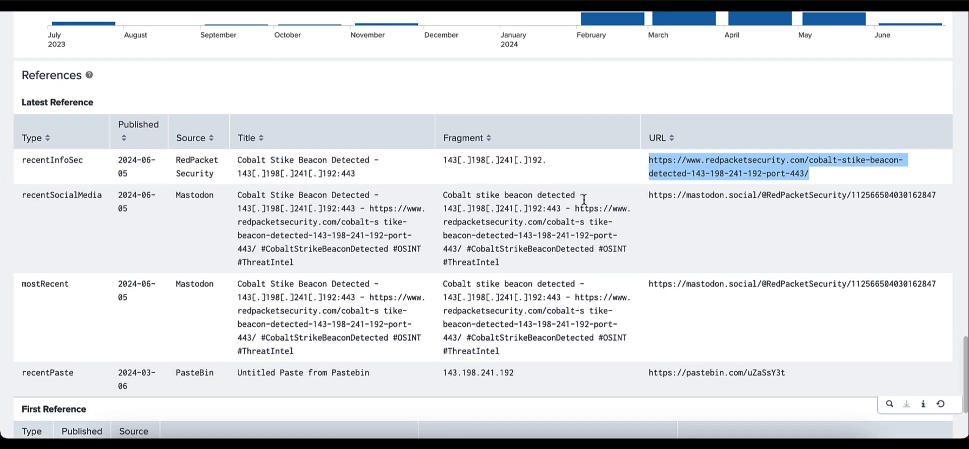
scroll(down, 3)
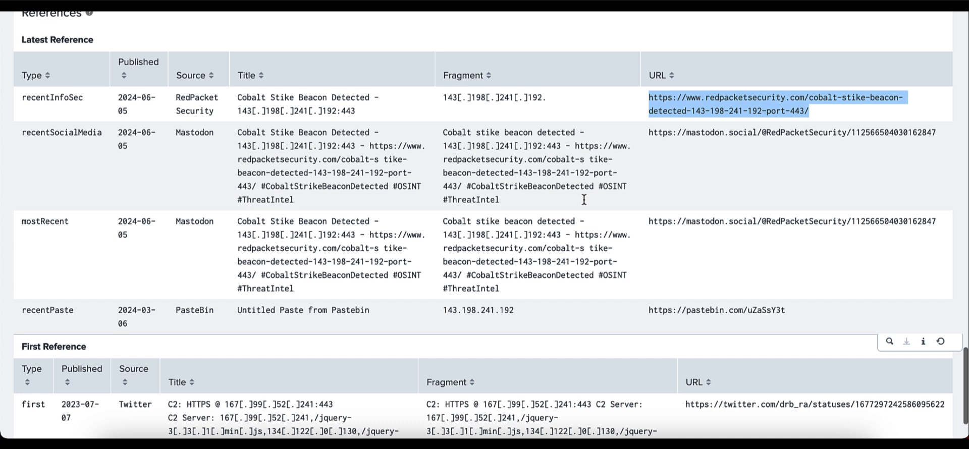
mouse_move(238, 158)
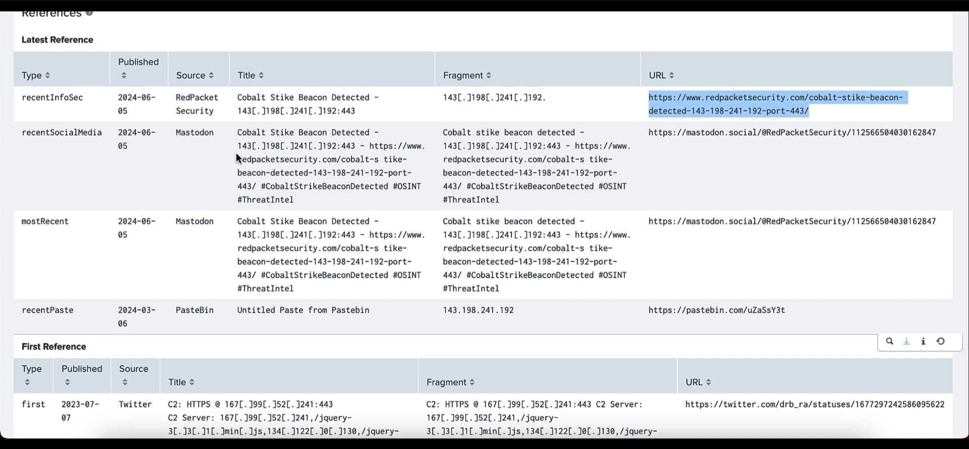
mouse_move(90, 136)
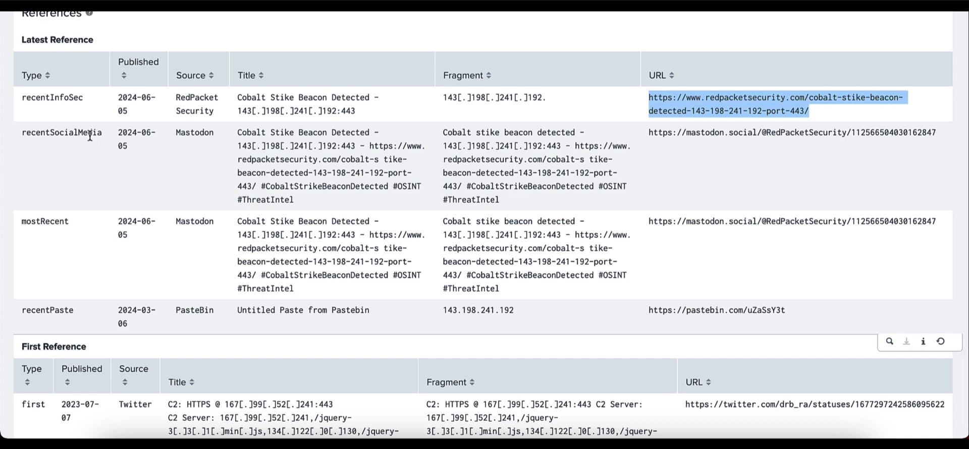
scroll(down, 3)
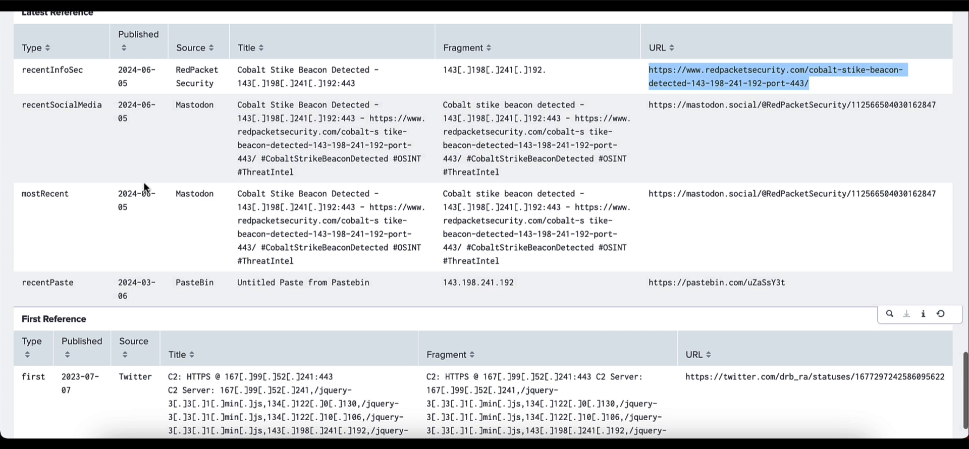
scroll(up, 3)
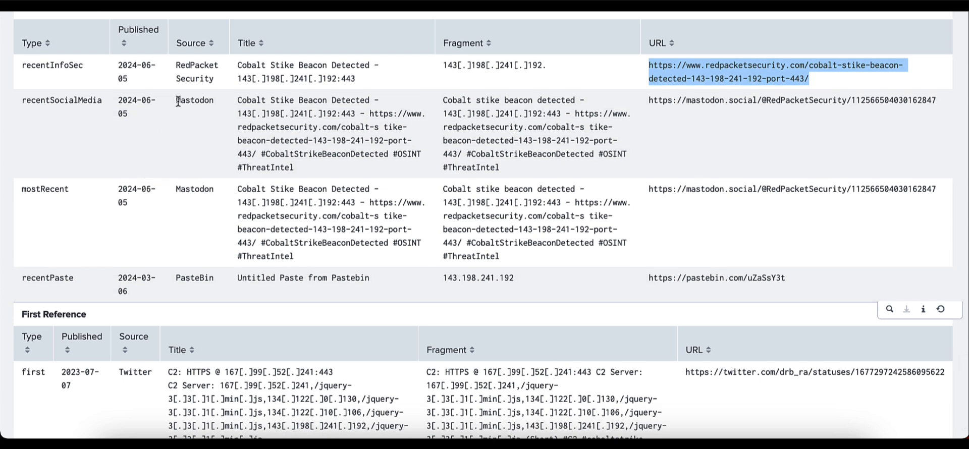
double_click(195, 100)
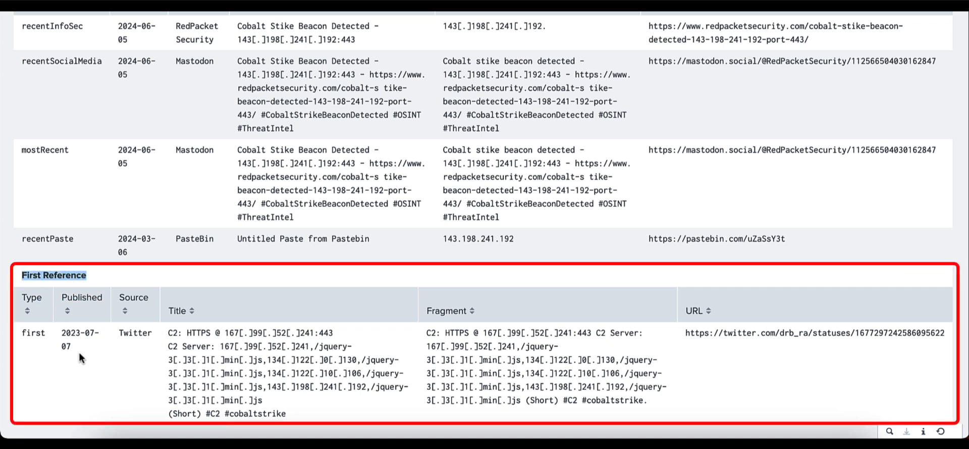
Pick out the First Reference's 2023-07-07 publish date of the Twitter C2 post
double_click(79, 332)
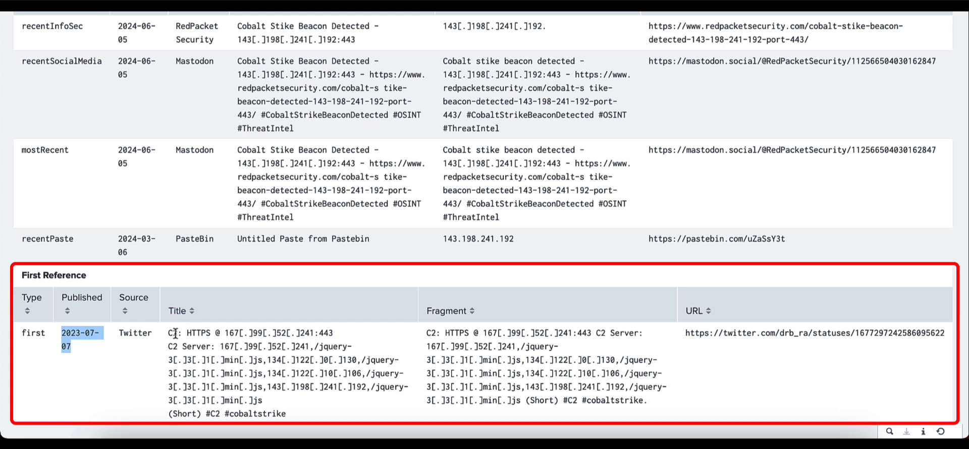
mouse_move(197, 338)
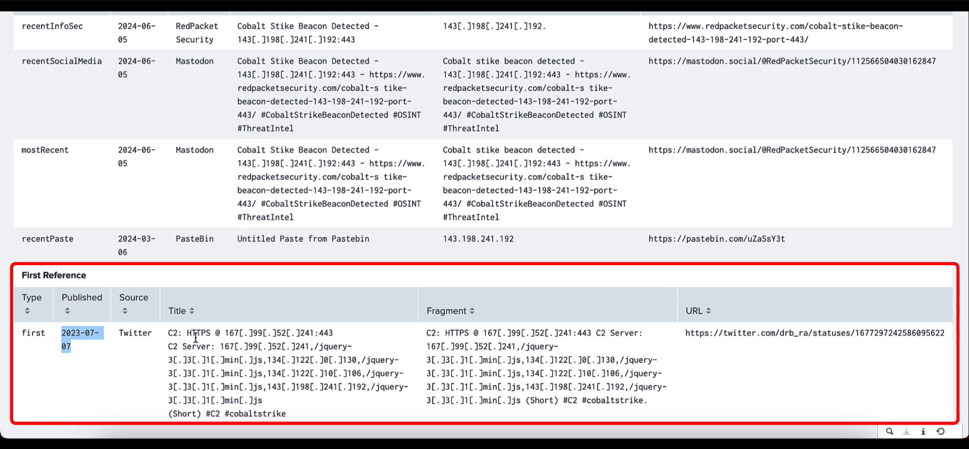